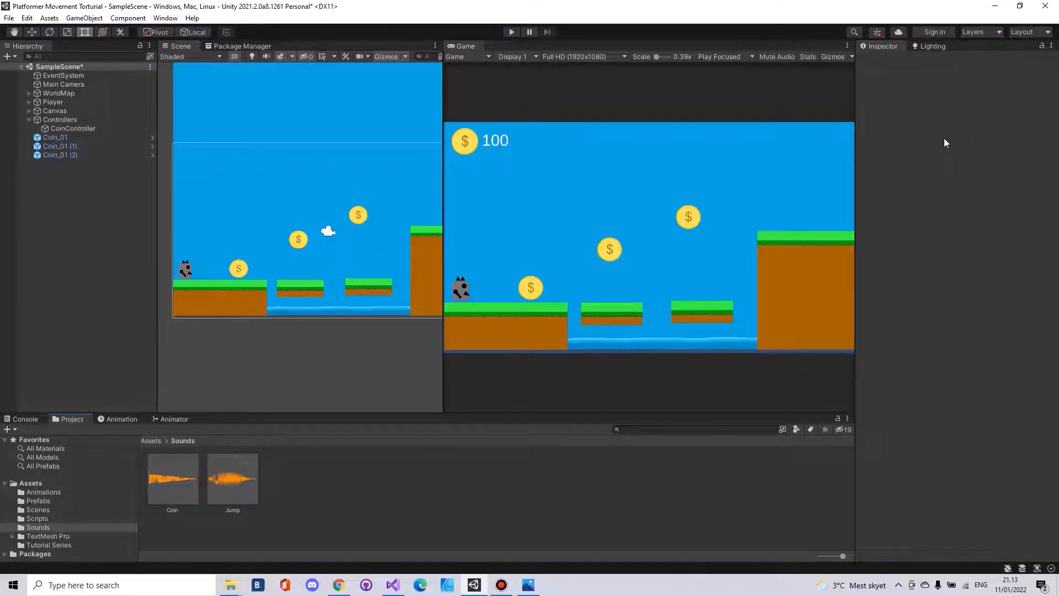
mouse_move(939, 159)
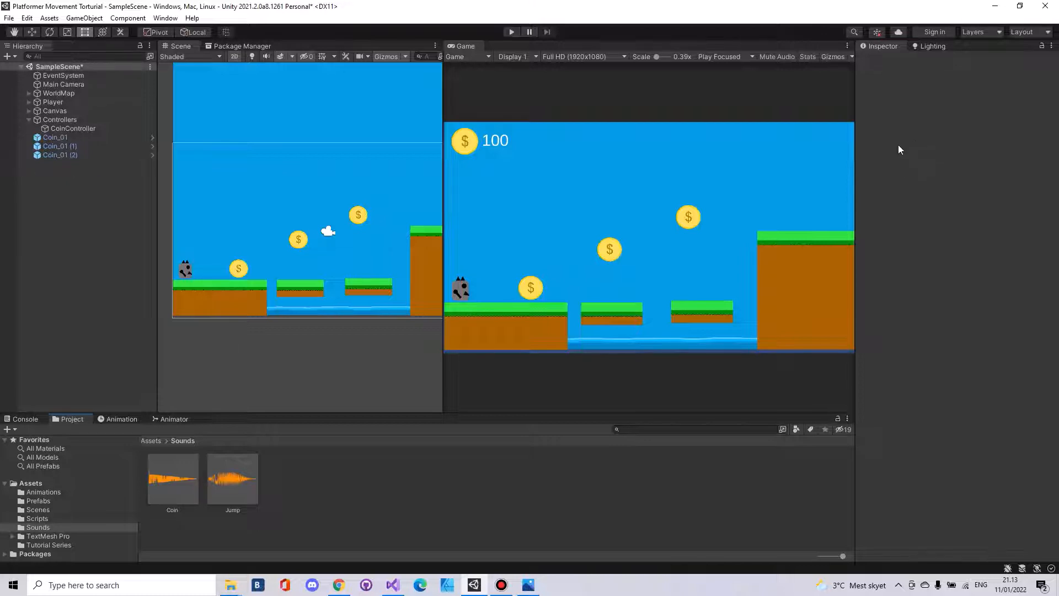
mouse_move(452, 220)
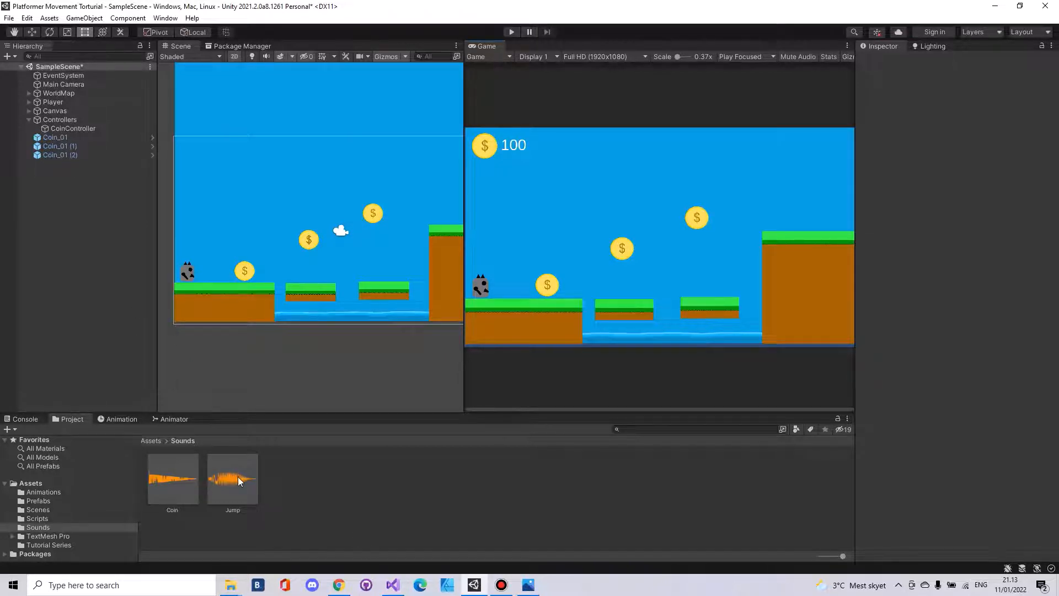
Step: Inspect the Jump and Coin clips, then add SoundController under Controllers with an Audio Source
left_click(232, 475)
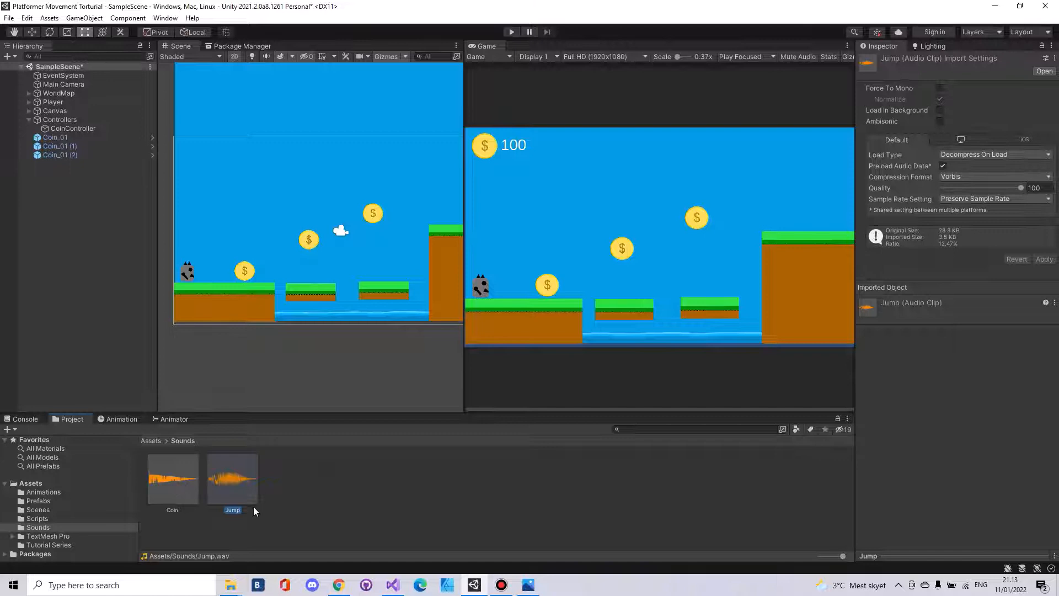
left_click(172, 479)
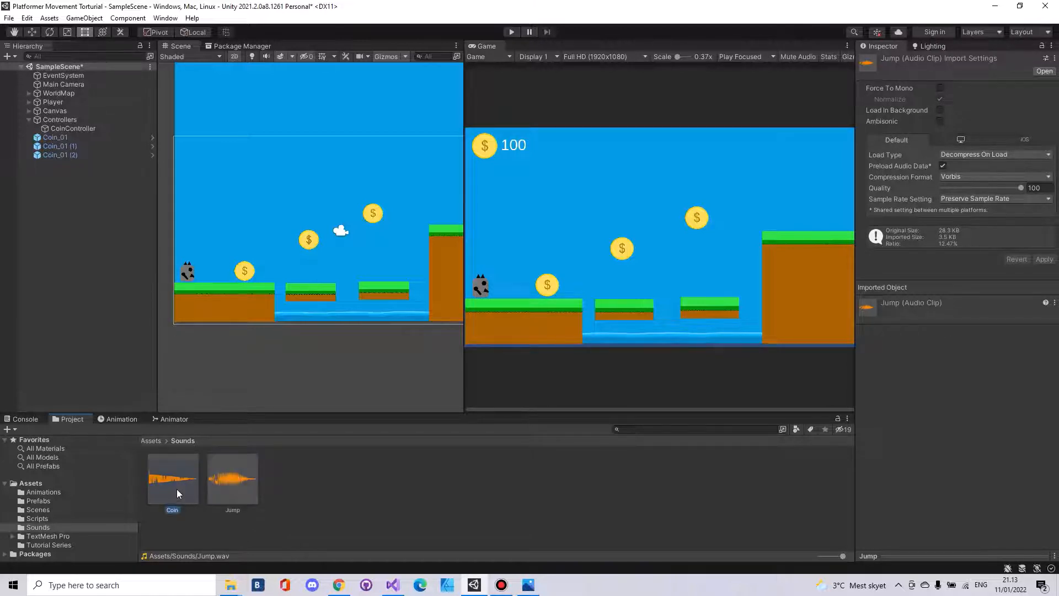
left_click(172, 473)
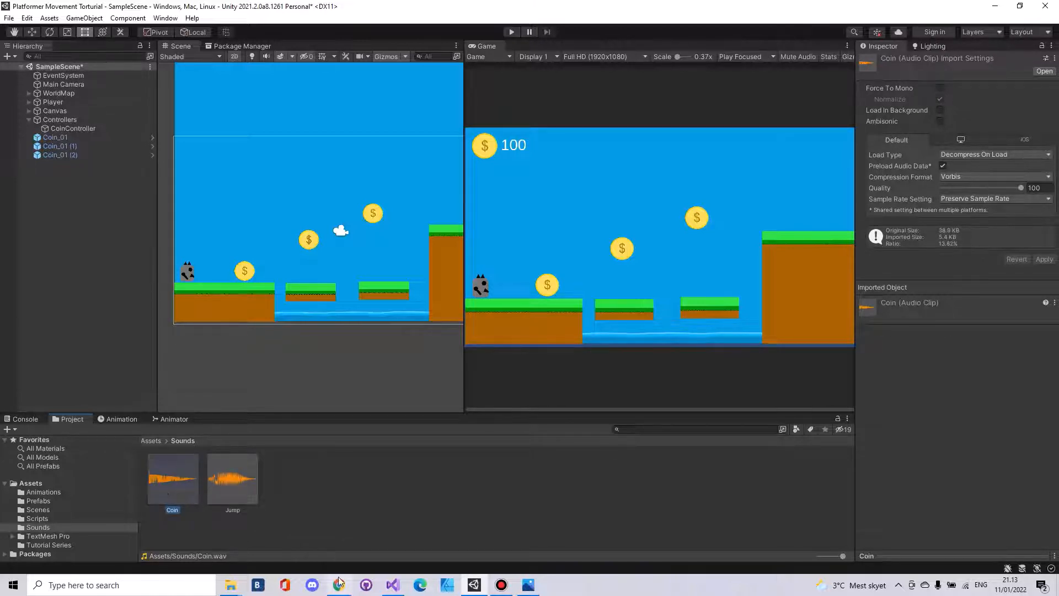
left_click(339, 585)
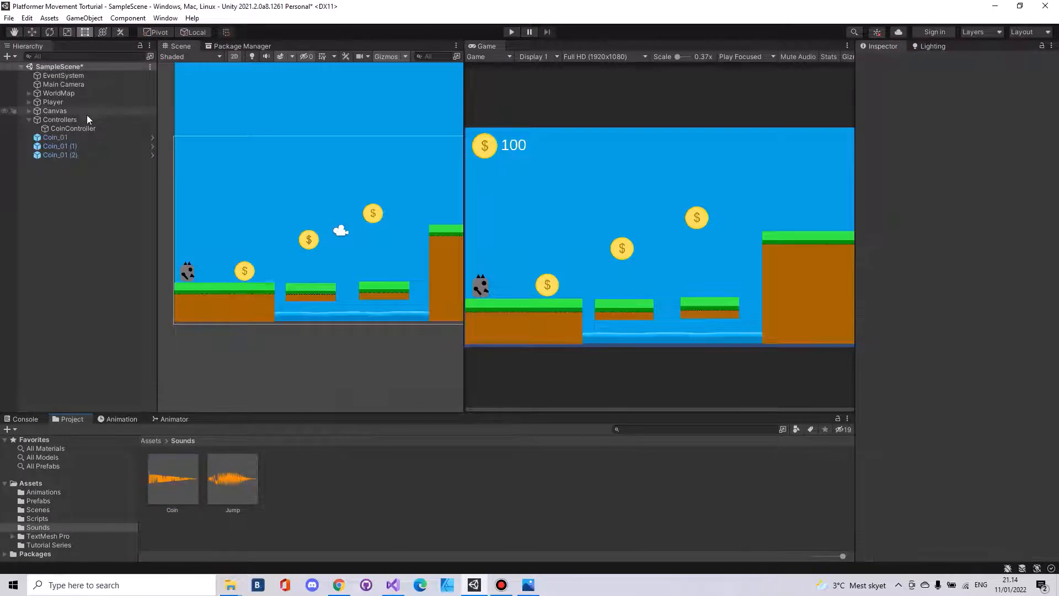
right_click(60, 120)
type("audi")
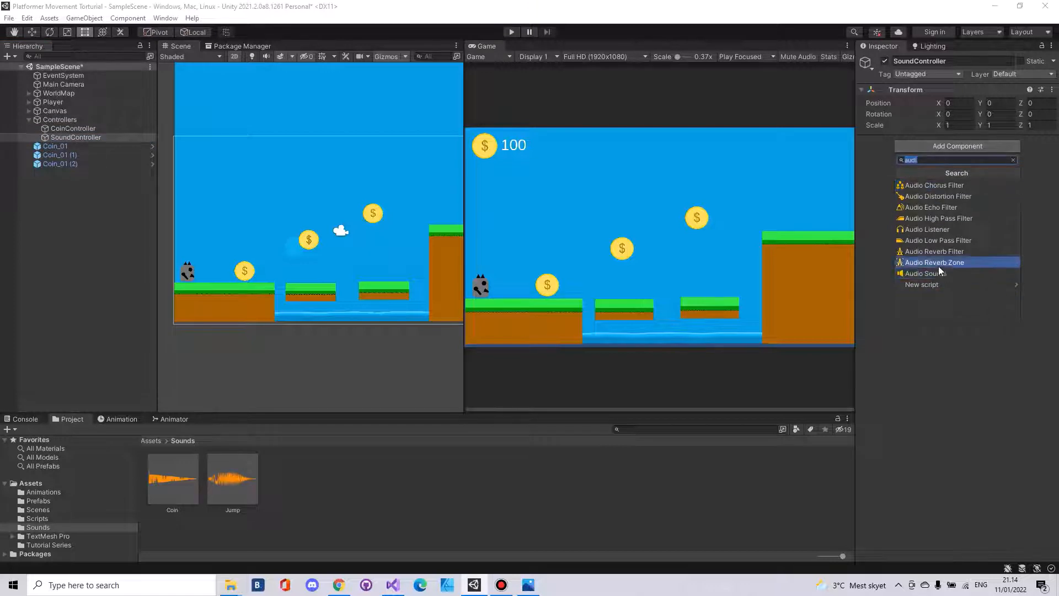
left_click(926, 273)
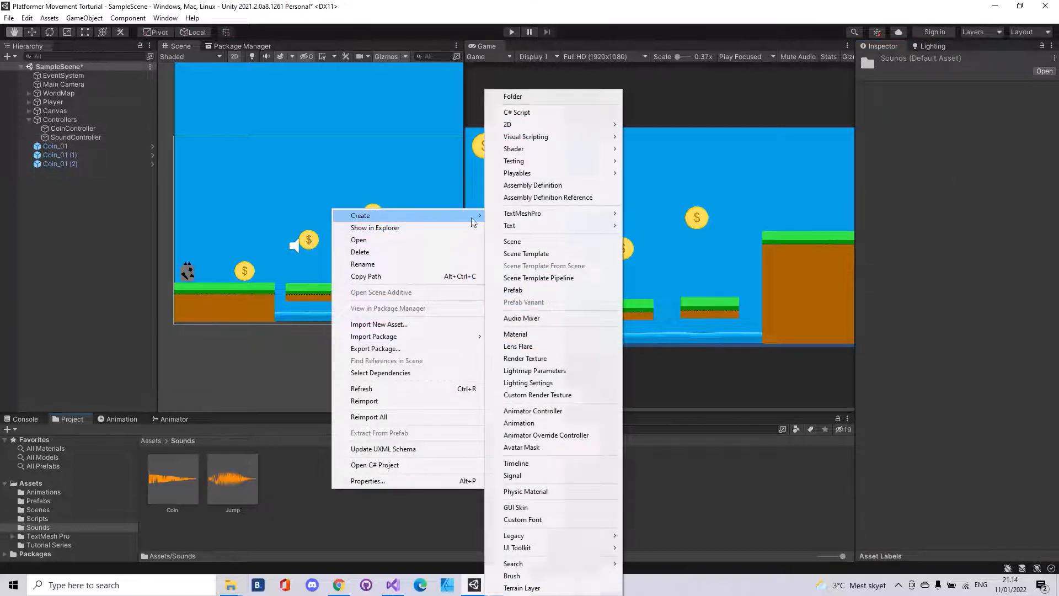
Step: Create a C# script named SoundControl inside the Sounds folder
left_click(517, 112)
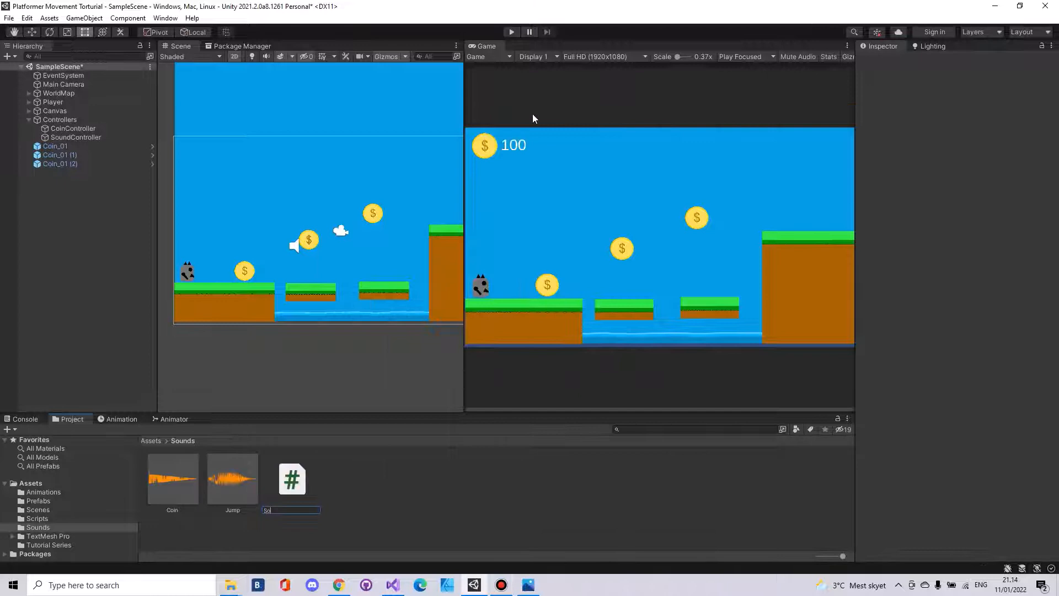
type("SoundControl")
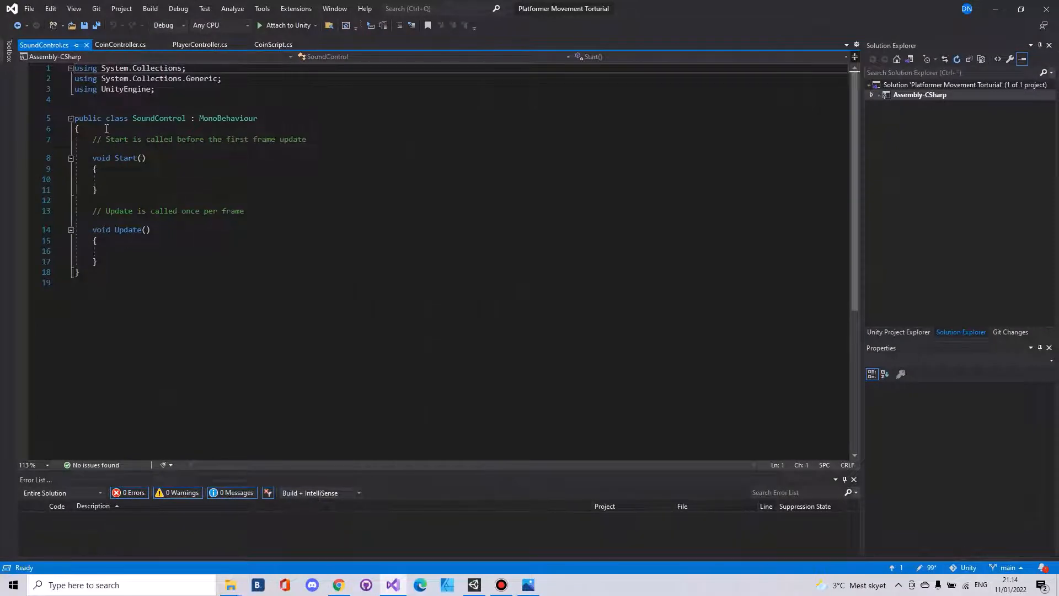
Step: Declare public AudioClip fields Jump and Coin
key("Enter")
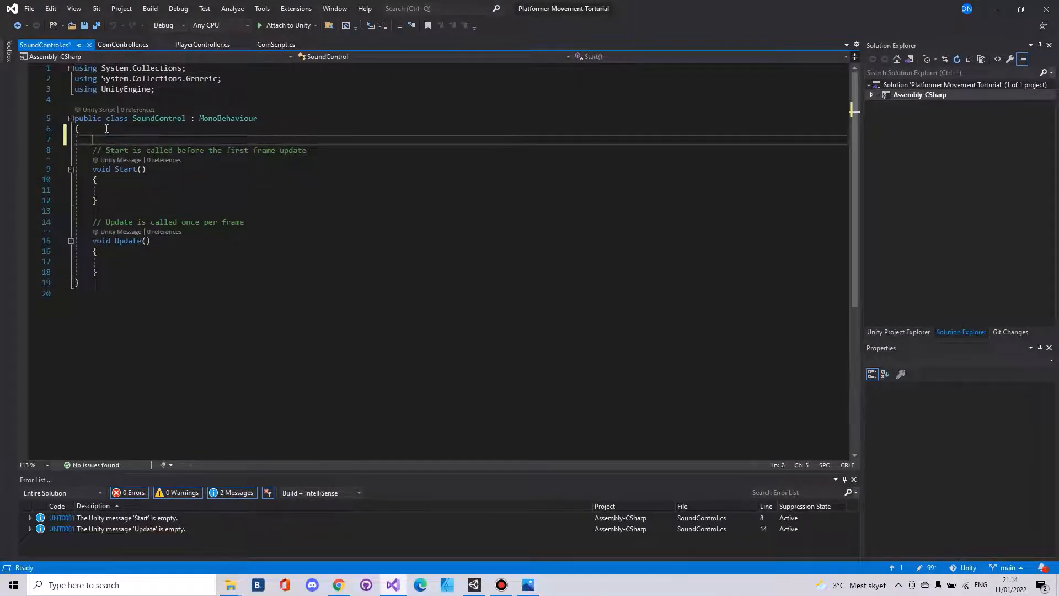
type("public AudioClip")
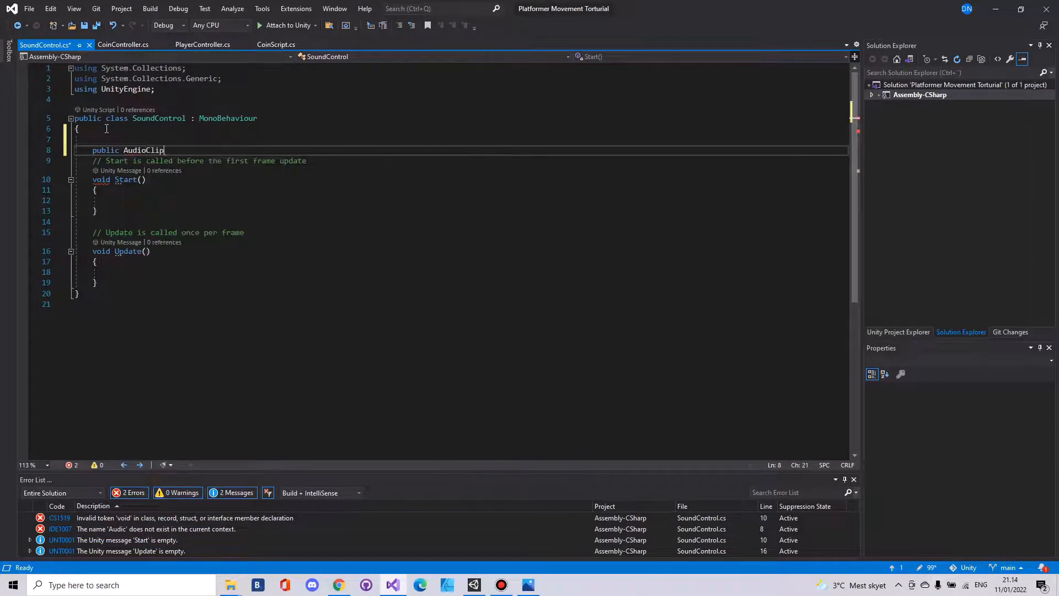
type("Jump")
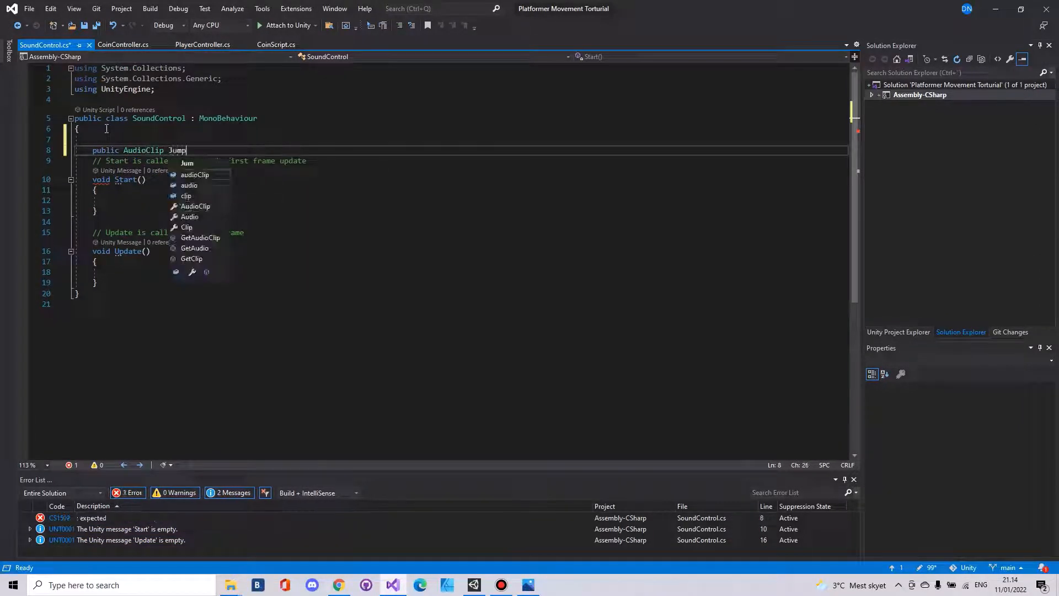
type(", Coin")
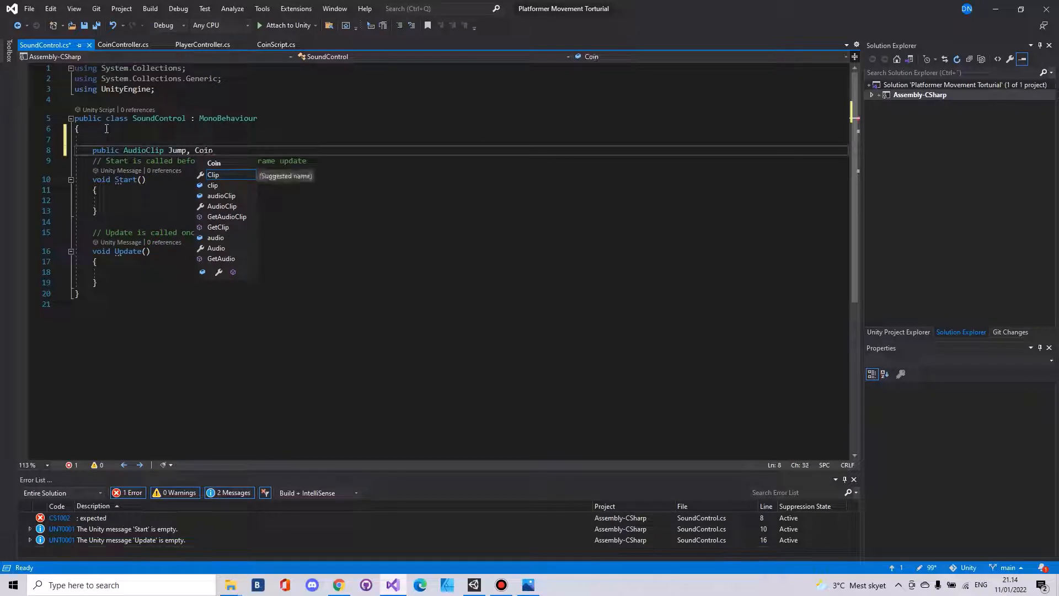
Step: Declare public static AudioClip fields JUmpSound and CoinSound
type("public static a")
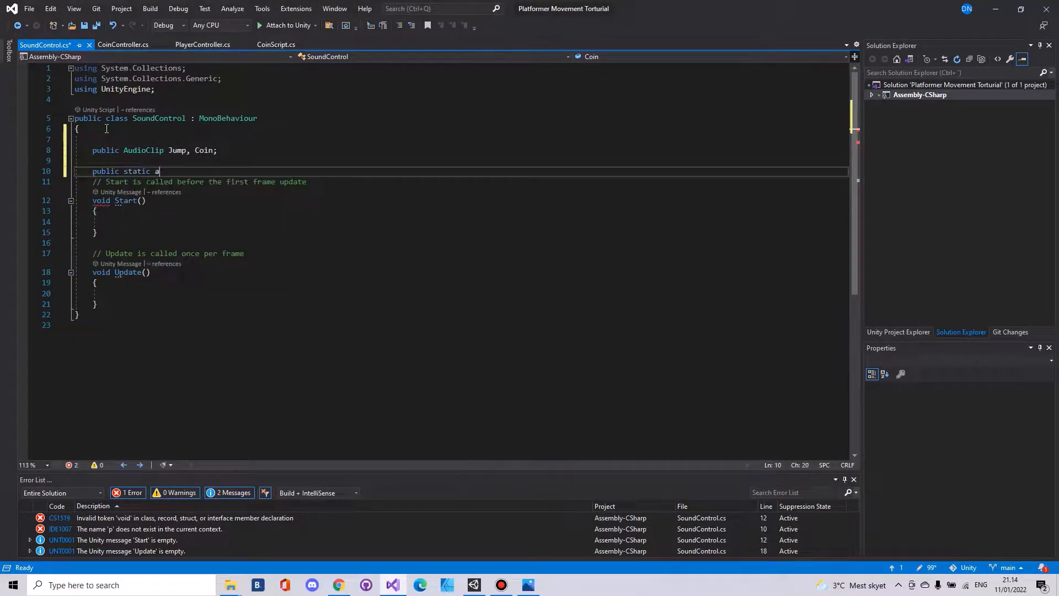
type("udioClip")
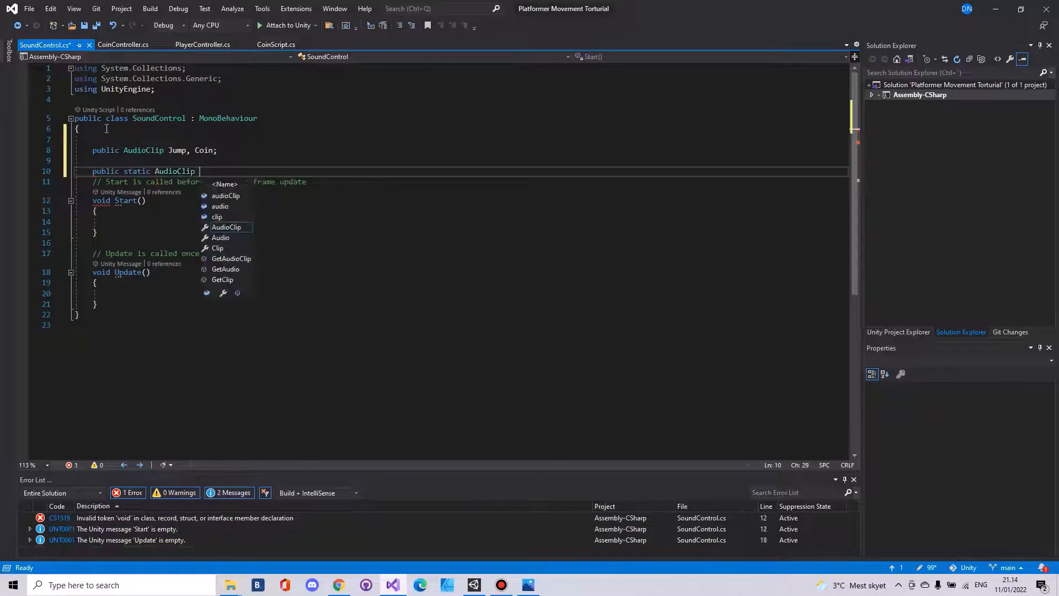
type("JUmpSound")
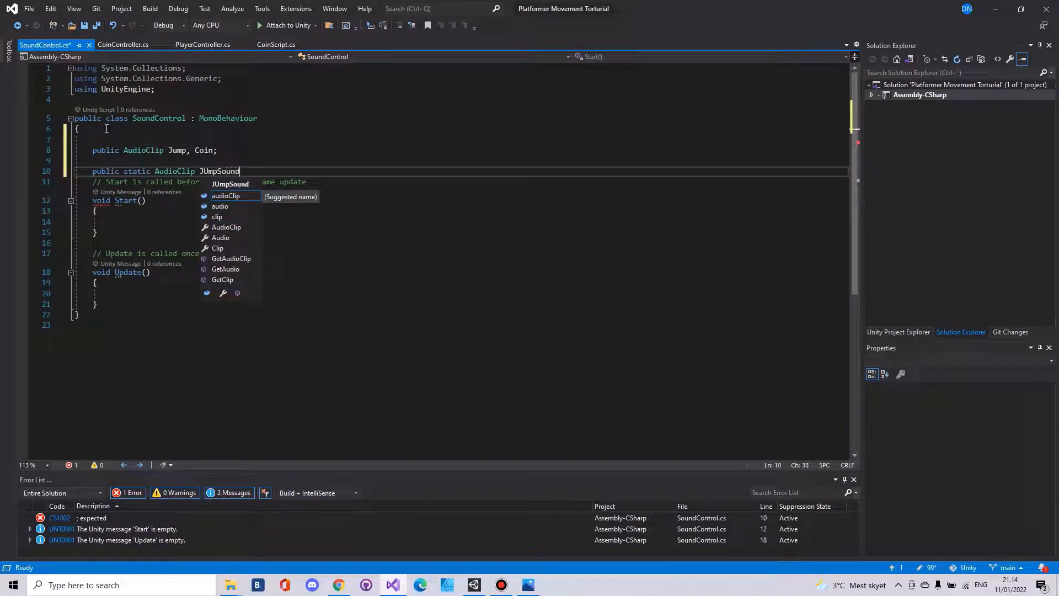
type(", Co")
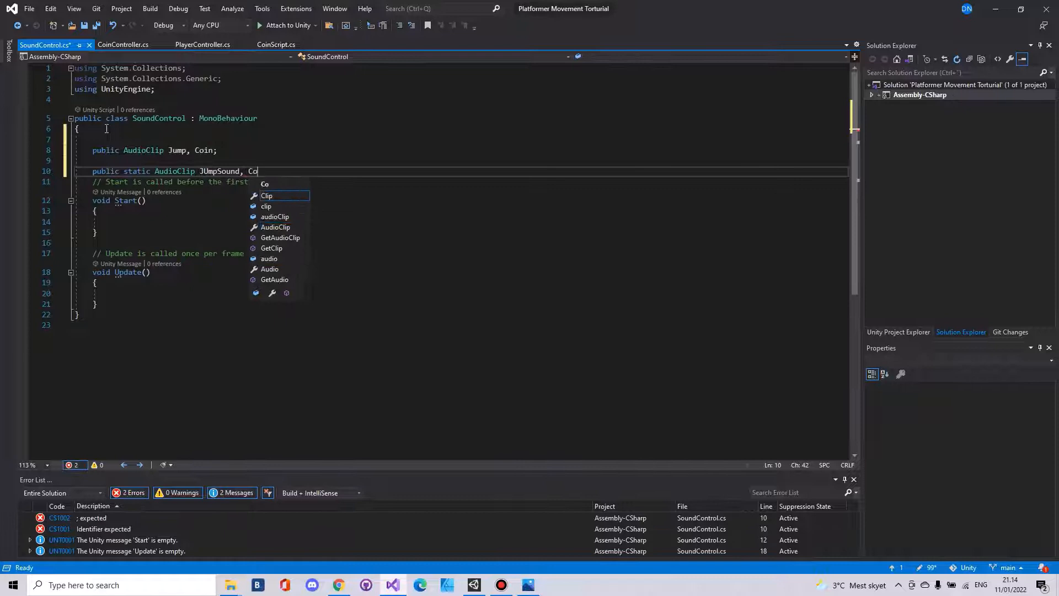
type("inSound;")
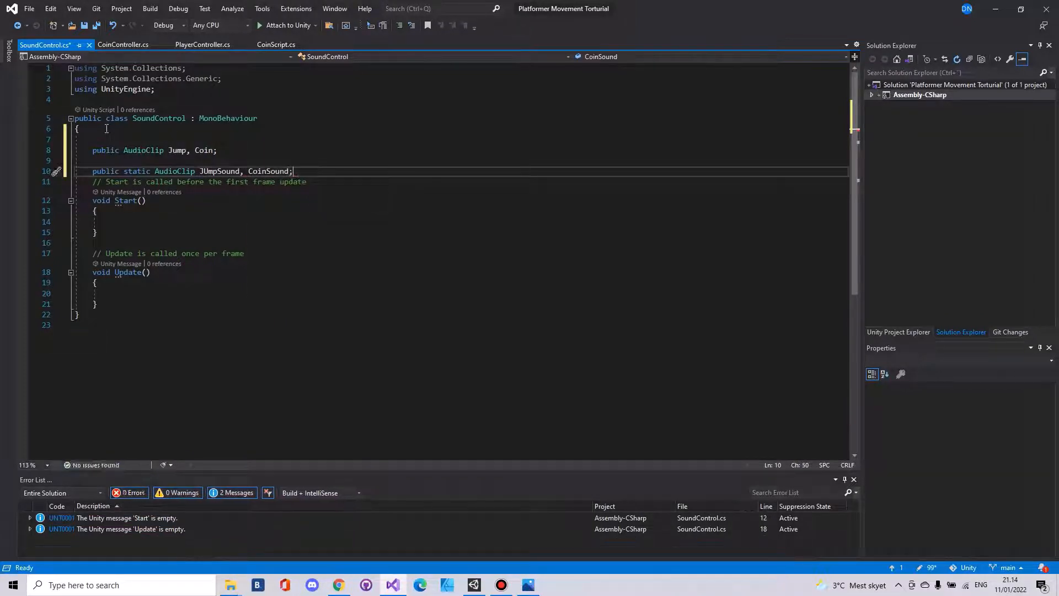
Step: Declare a static AudioSource field named audioSrc
type("st")
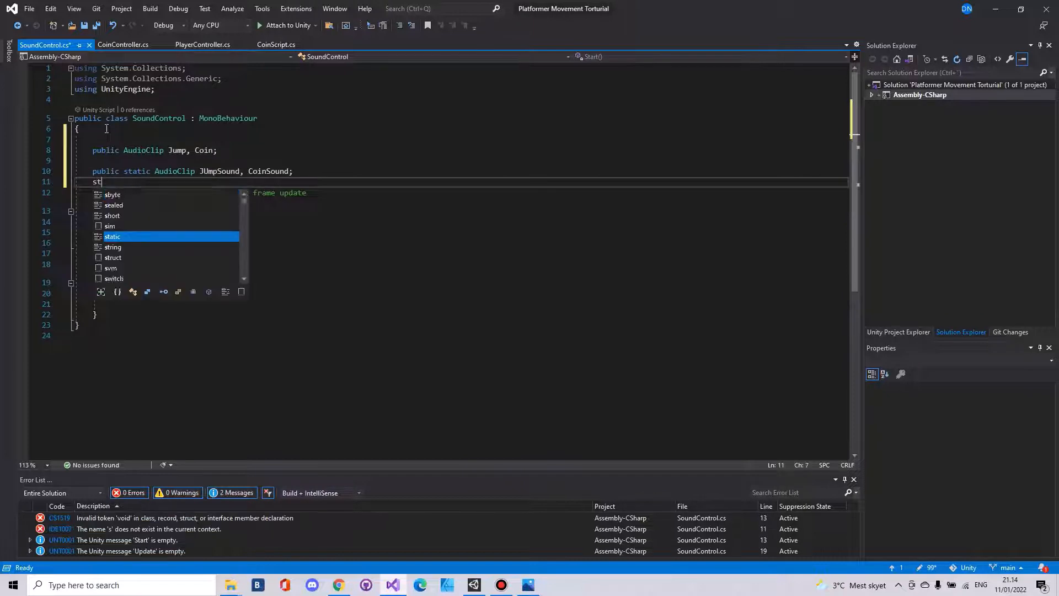
type("atic audi")
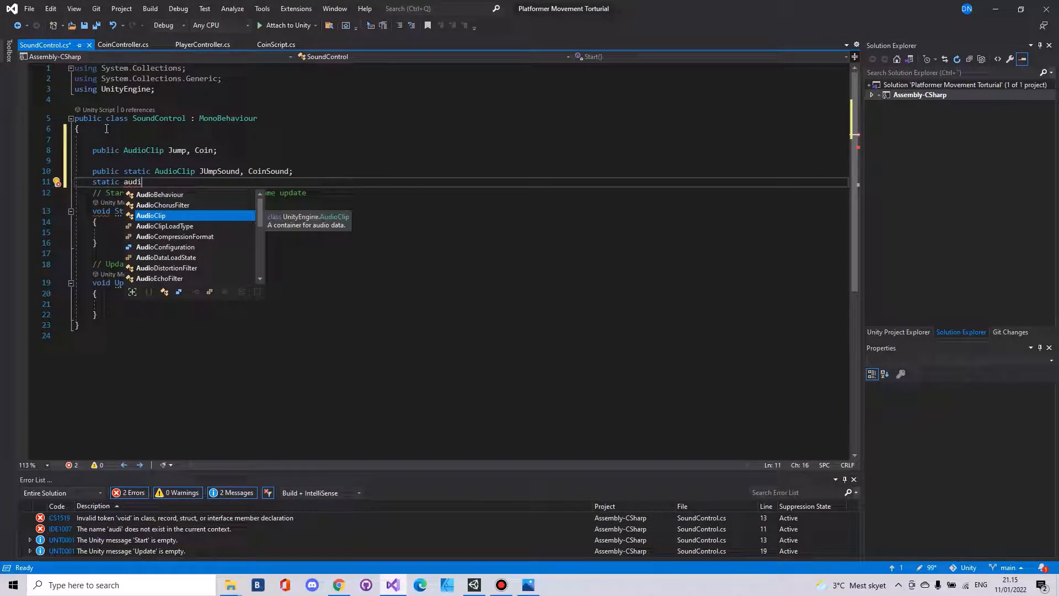
type("oSource")
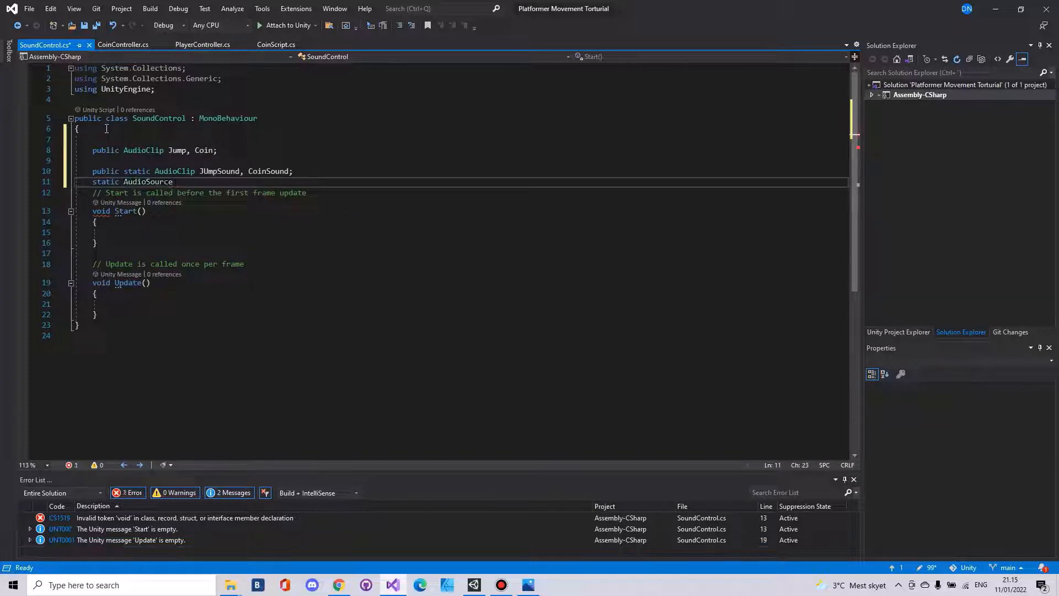
type("audioSrc;")
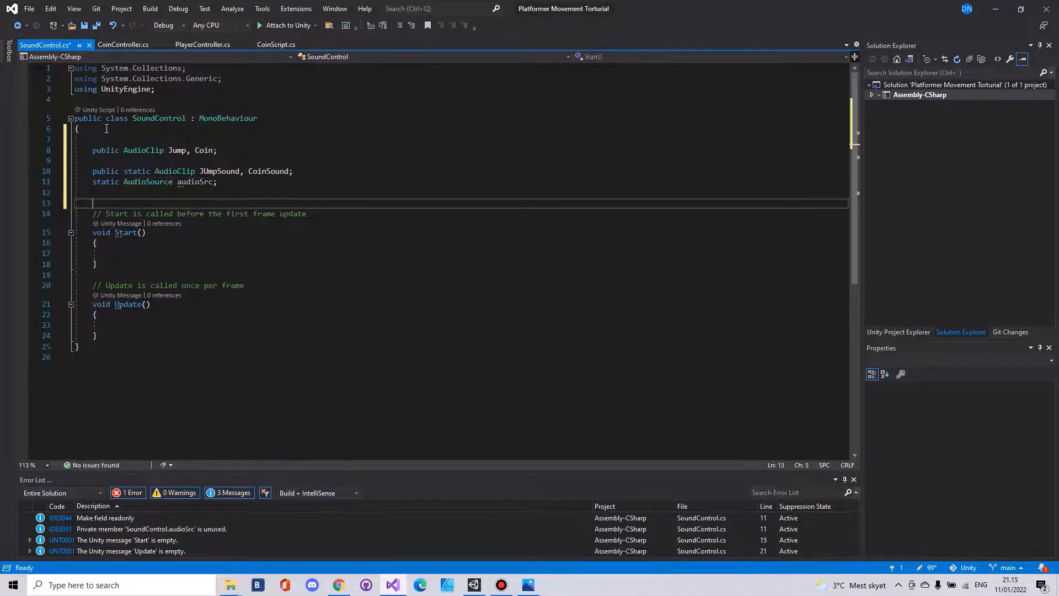
Step: In Start(), set audioSrc = GetComponent<AudioSource>()
left_click(120, 253)
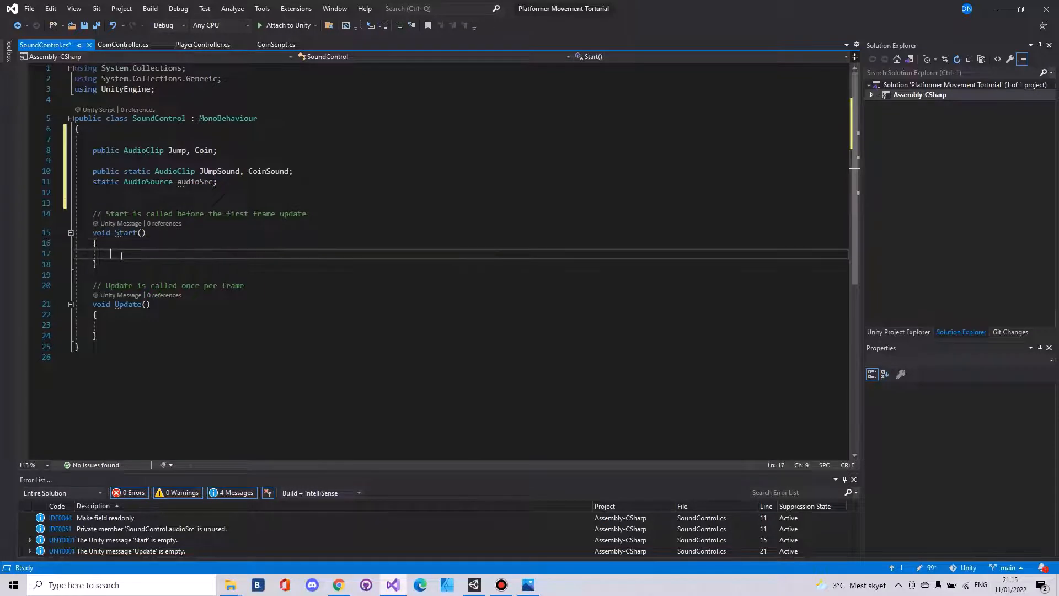
type("audioSrc =")
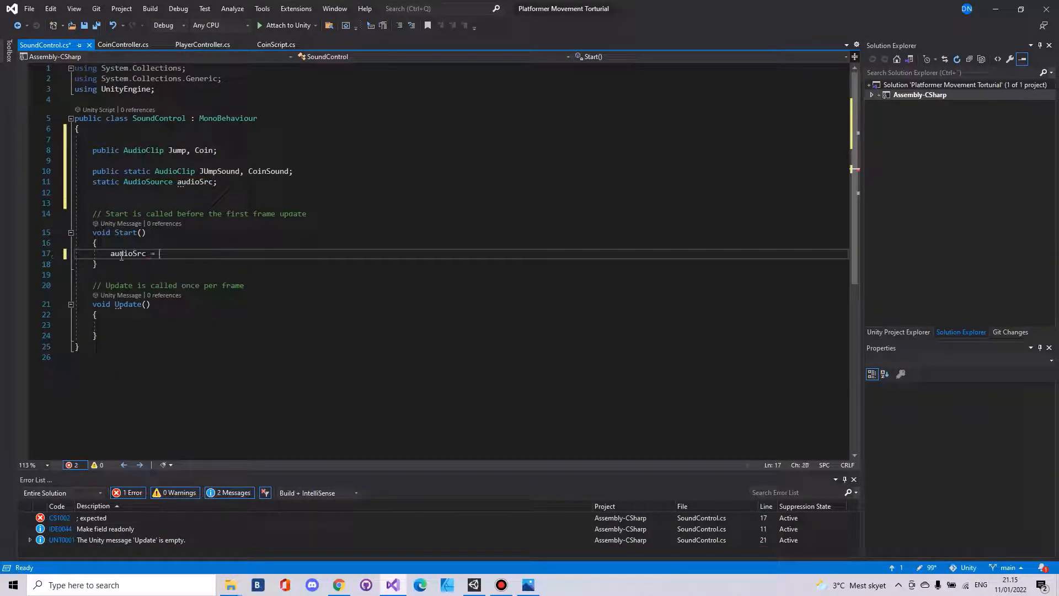
type("GetComponent")
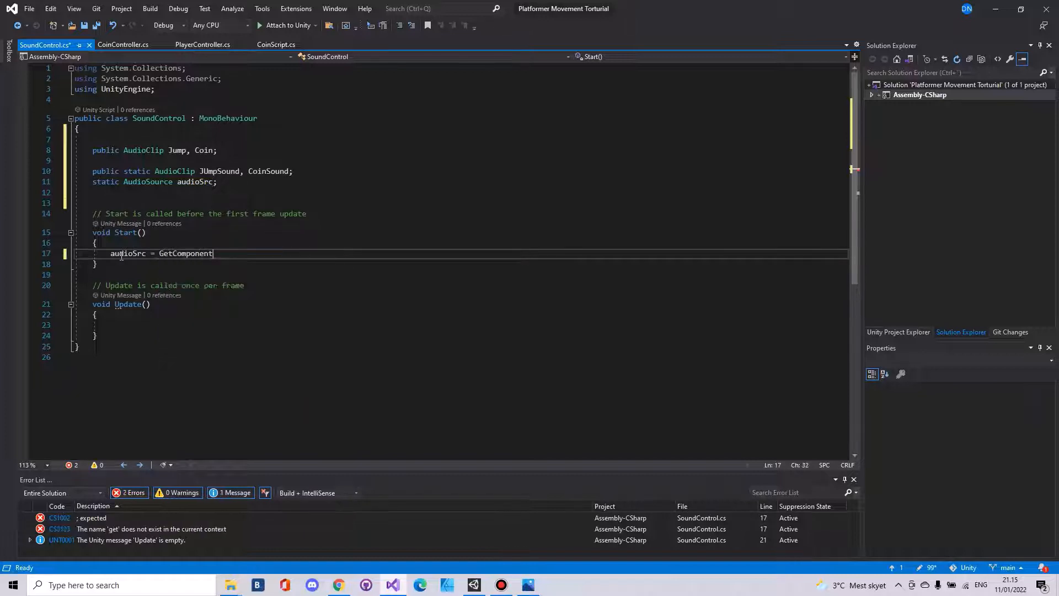
type("<>")
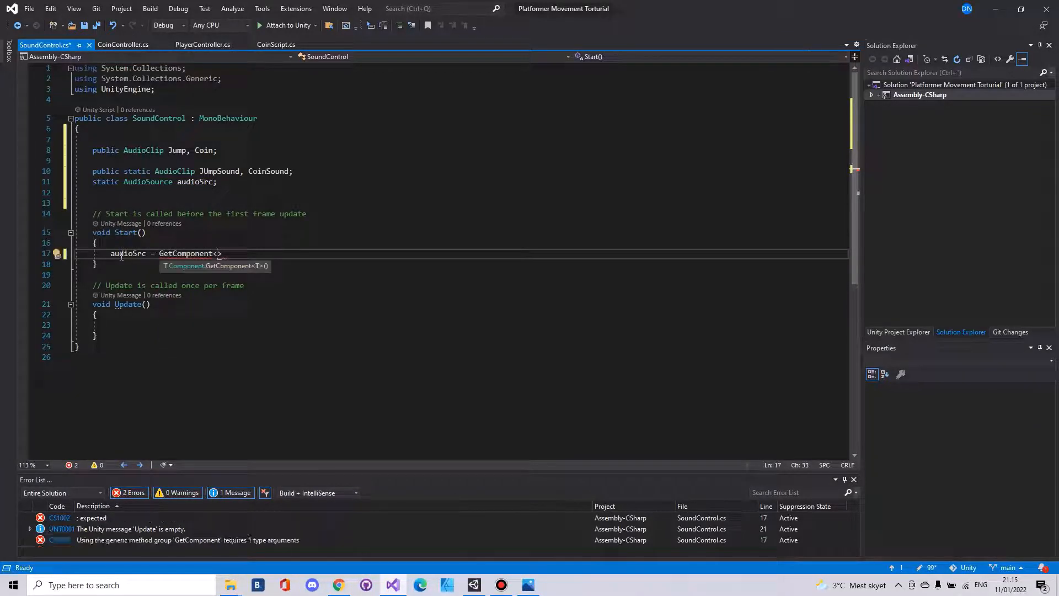
type("audi")
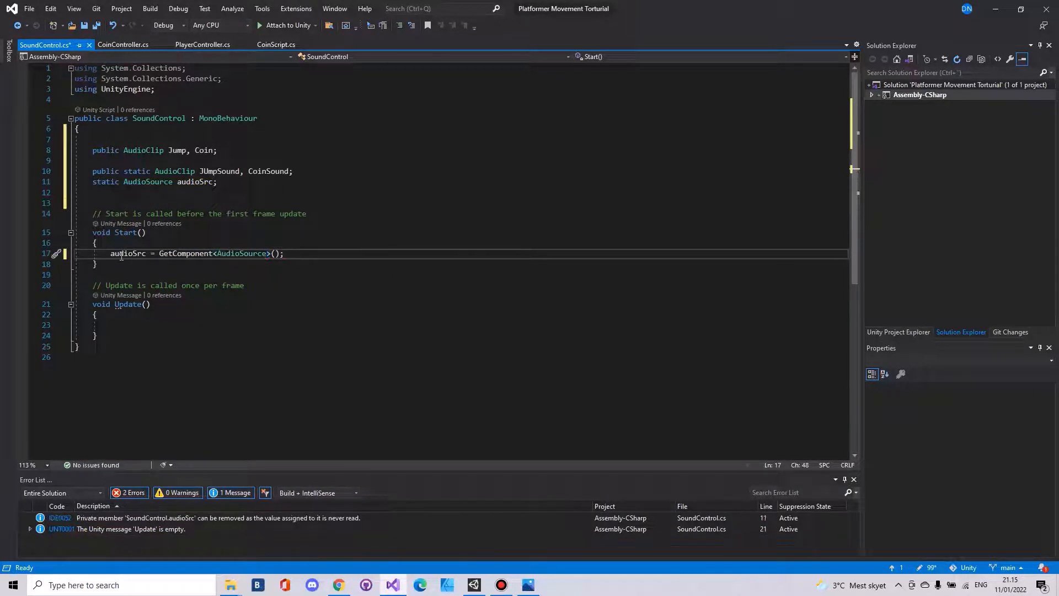
Step: Assign JUmpSound = Jump and CoinSound = Coin, and delete the Update method
type("jumpsou")
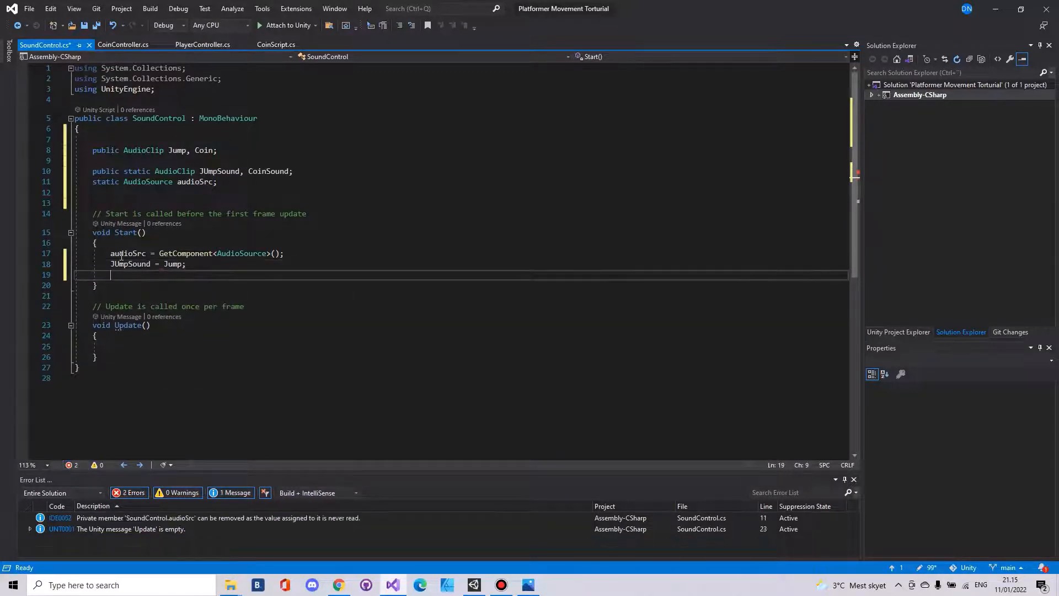
type("coins")
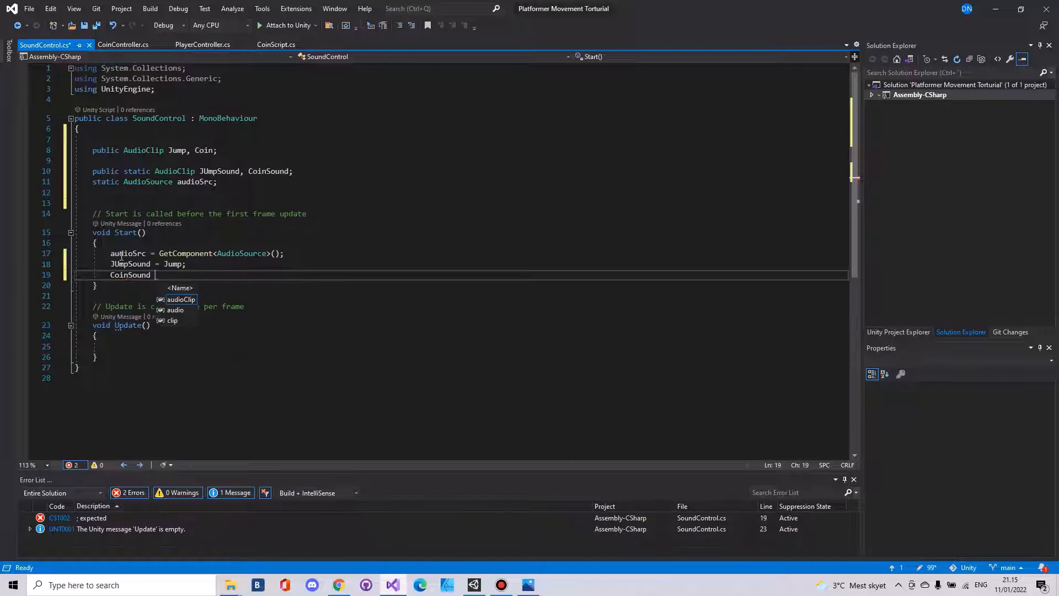
type("= Coin;")
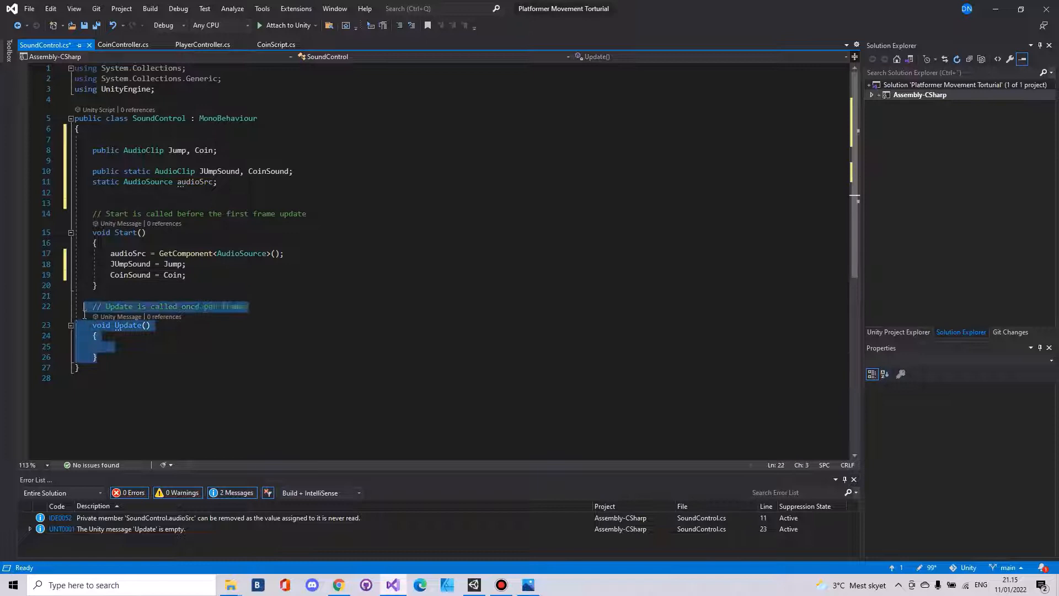
key("Delete")
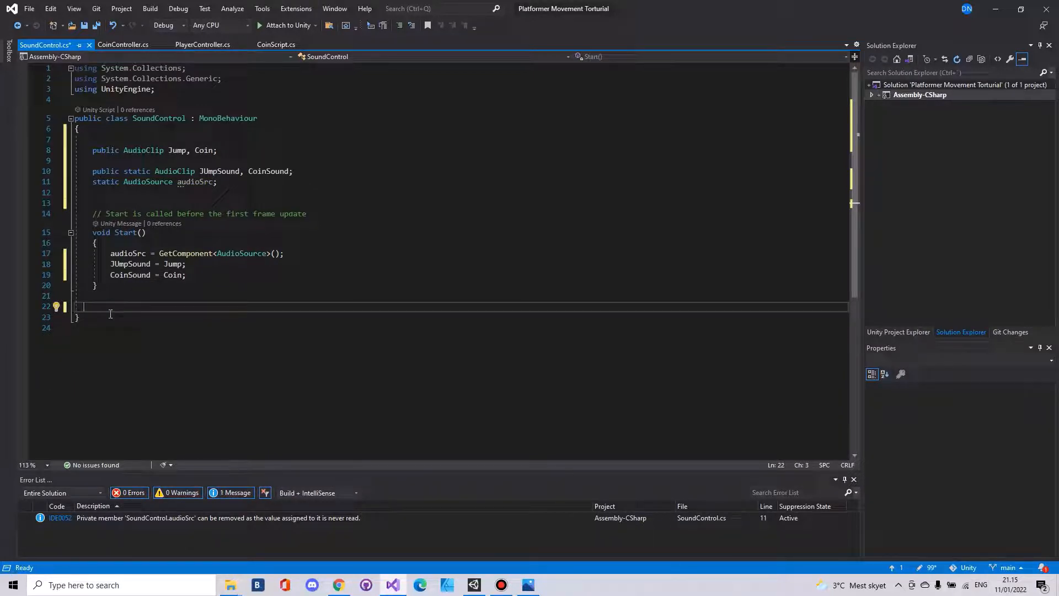
type("public static void")
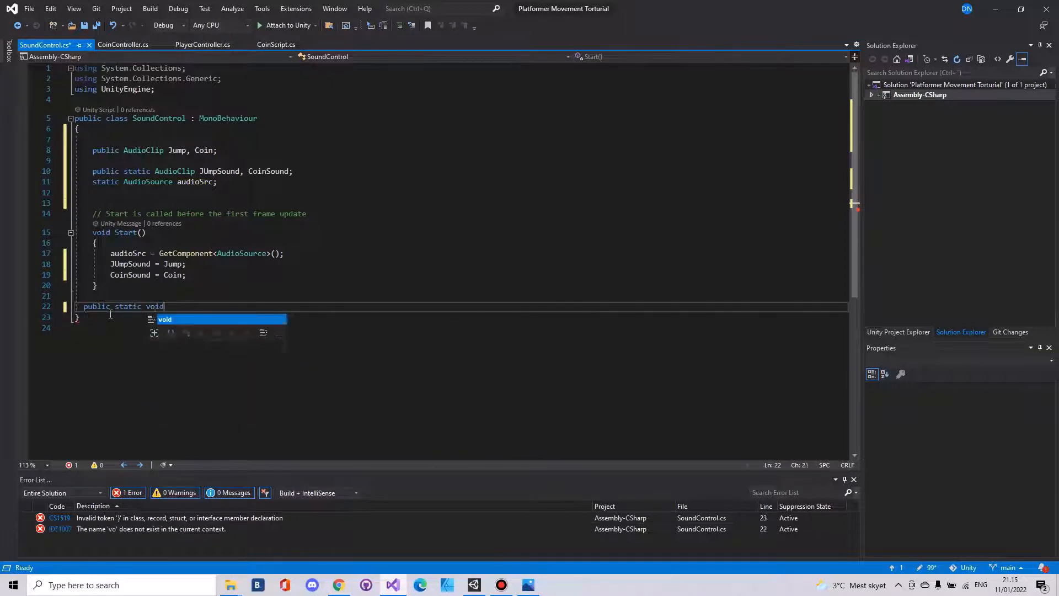
Step: Declare public static void PlaySound(string soundClip) containing switch(soundClip)
type("PlaySound(string")
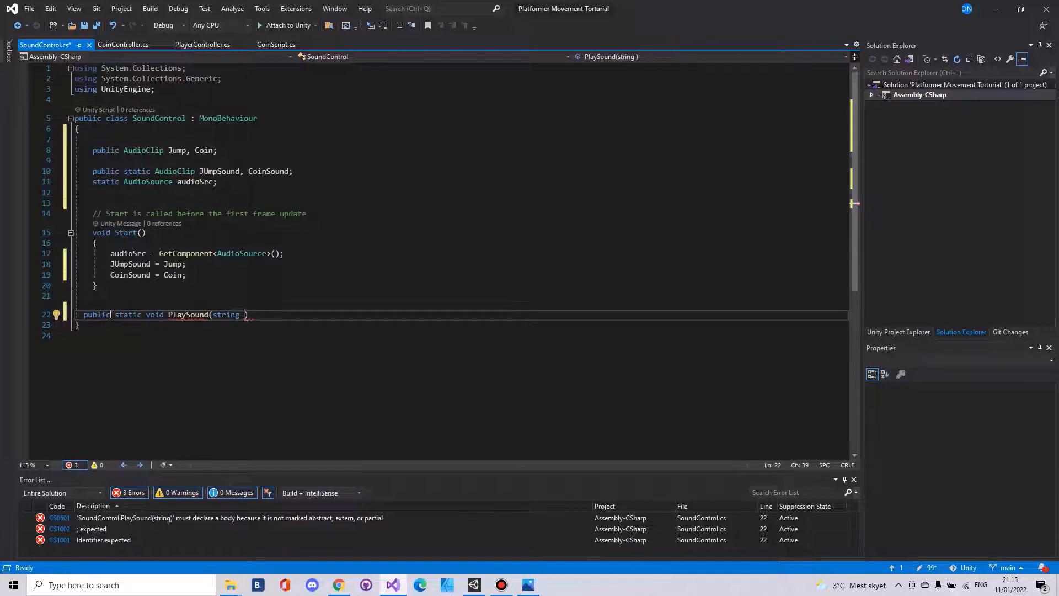
type("soundClip")
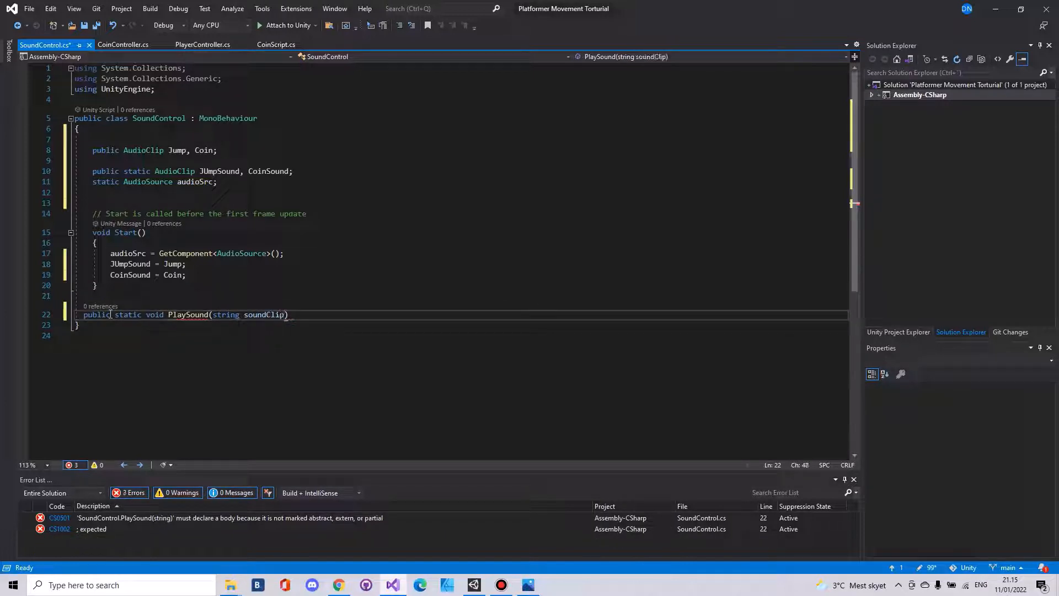
key("Enter")
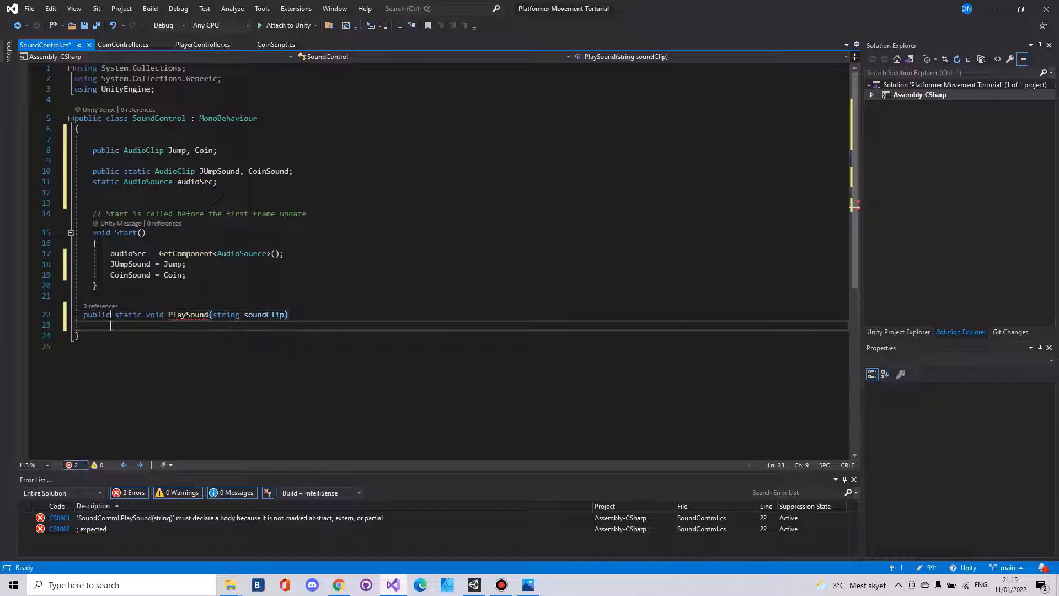
type("{")
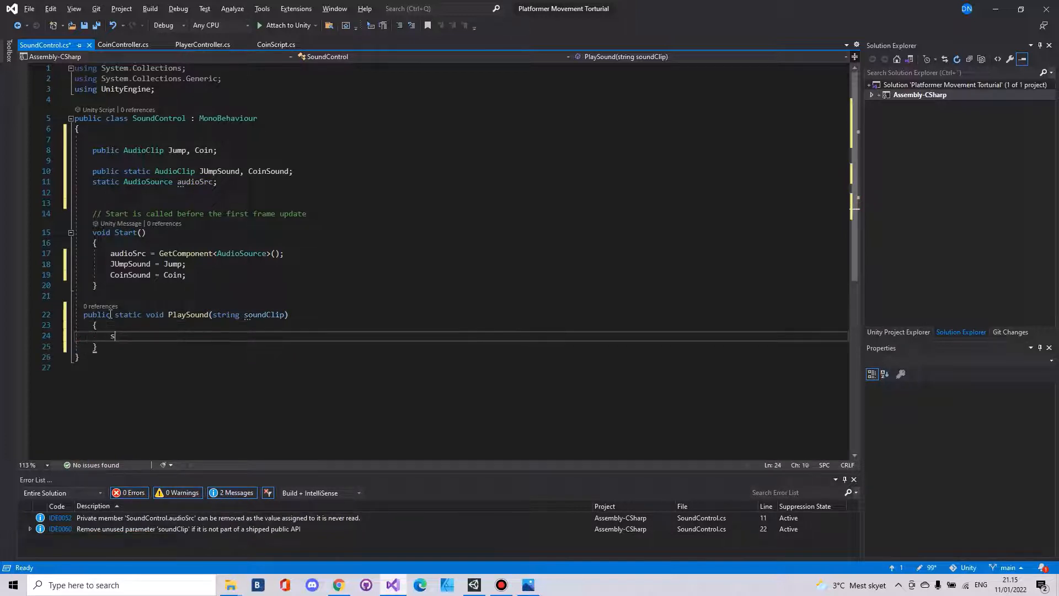
type("witch")
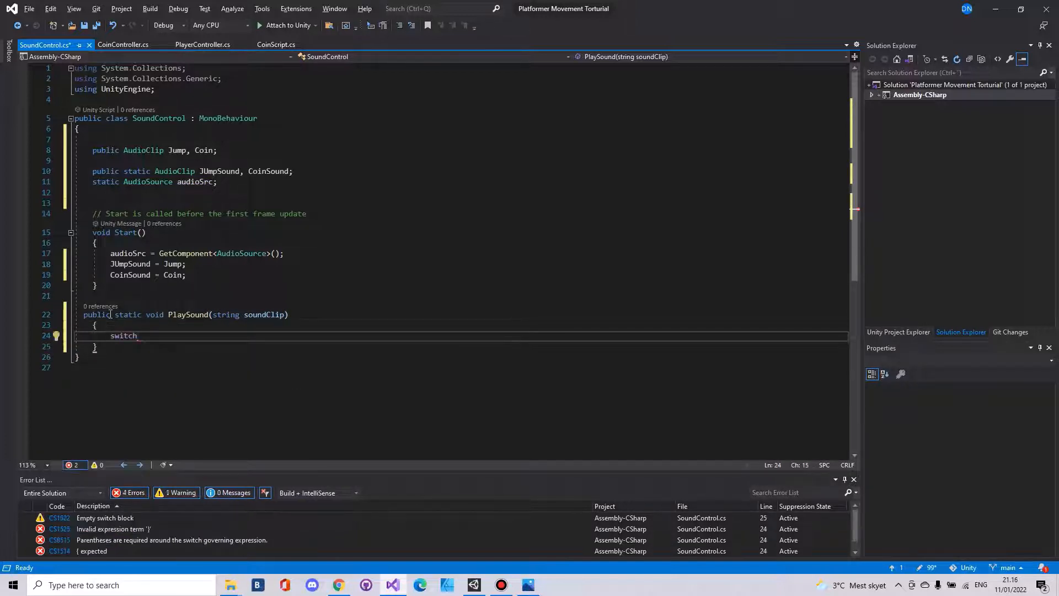
type("(soundClip)")
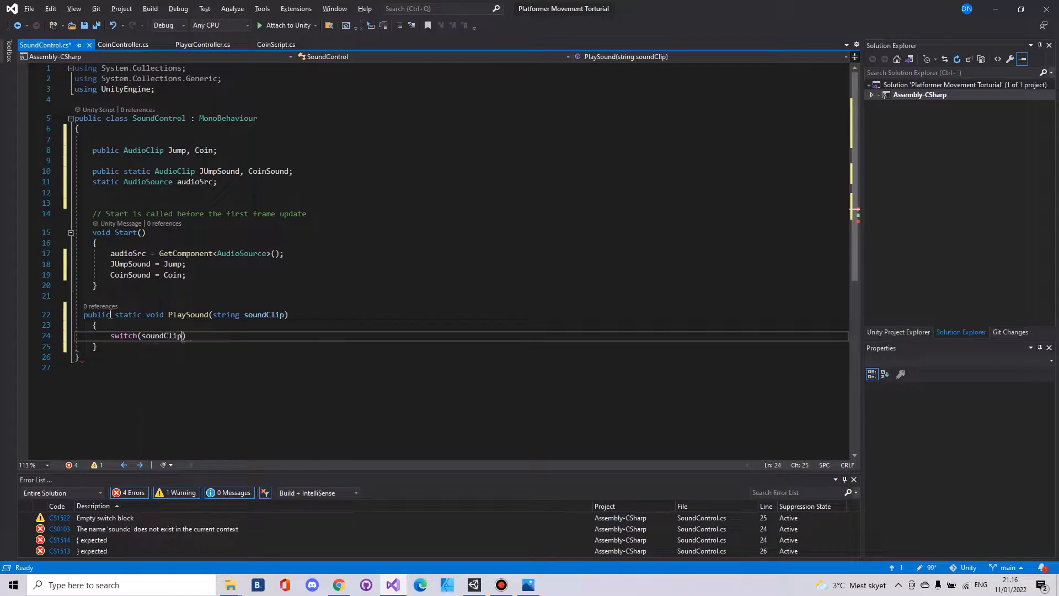
key("enter")
type("{")
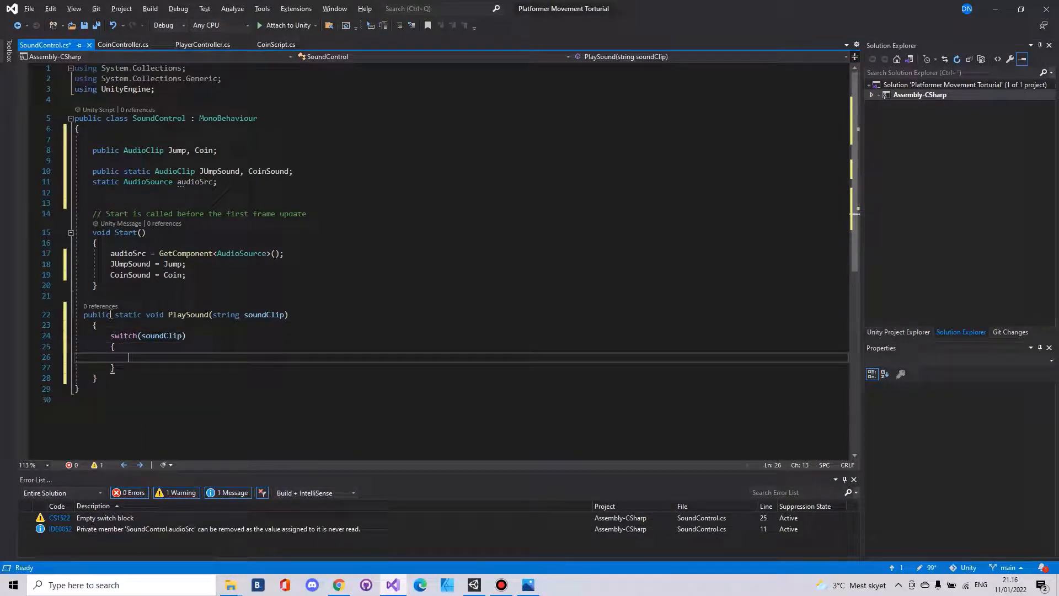
Step: Write case "Coin": audioSrc.PlayOneShot(CoinSound); break;
type("case \"")
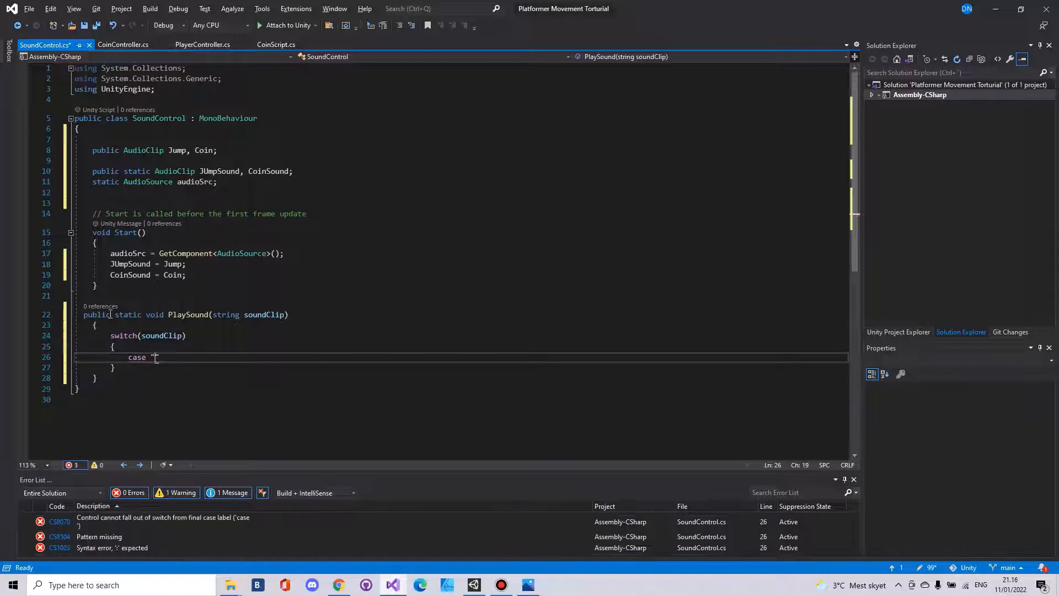
type("Coin\":")
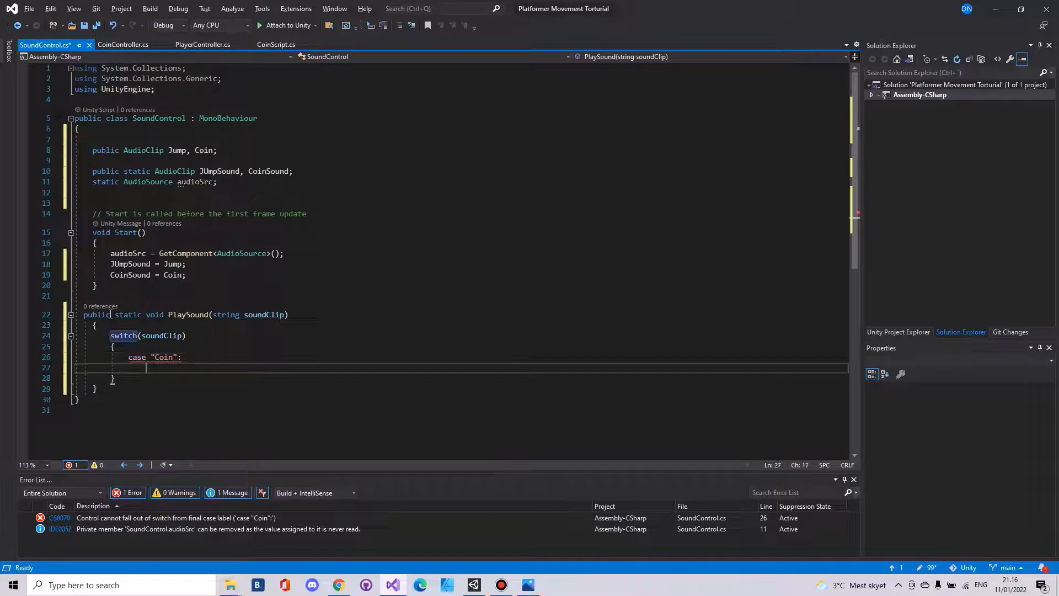
type("audioSrc")
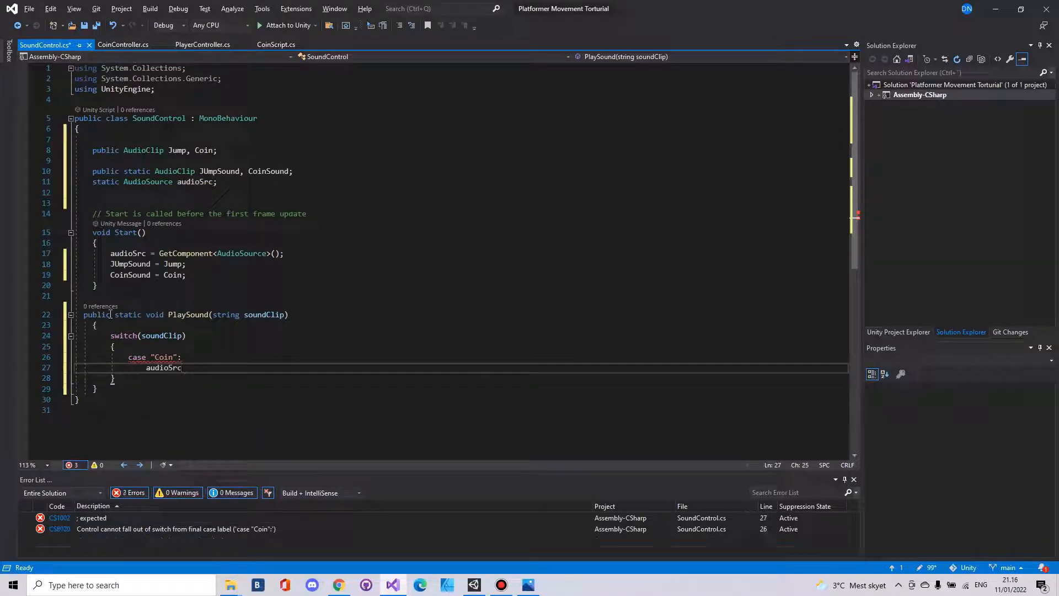
type(".plays")
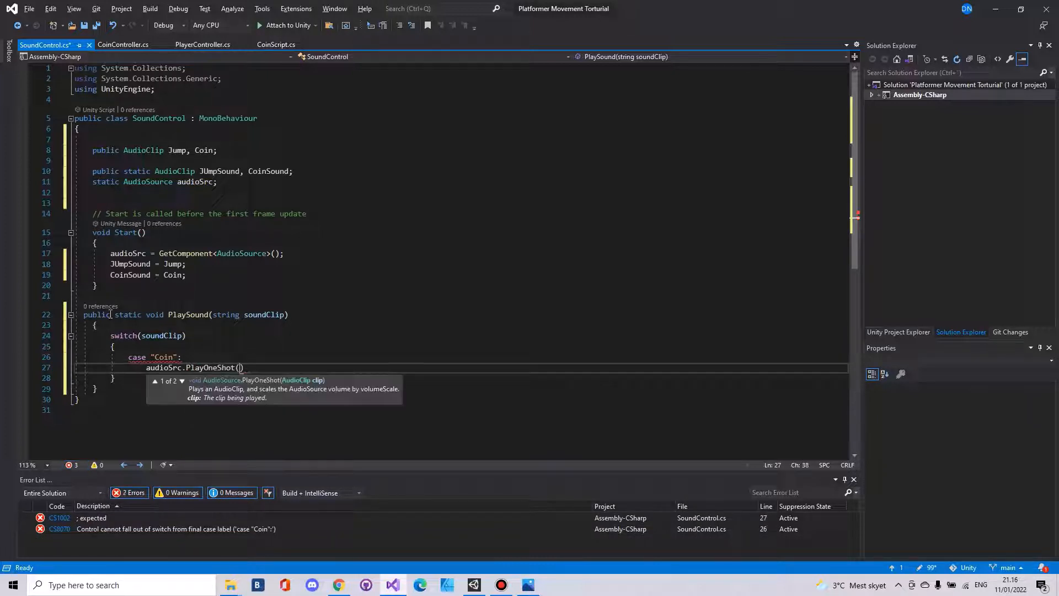
type("coins")
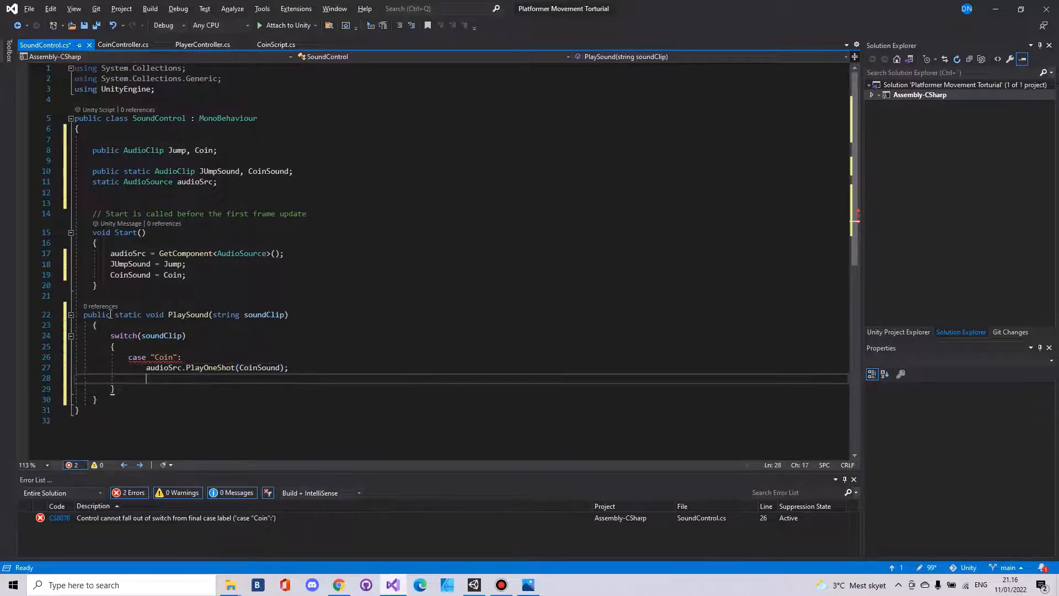
type("break;")
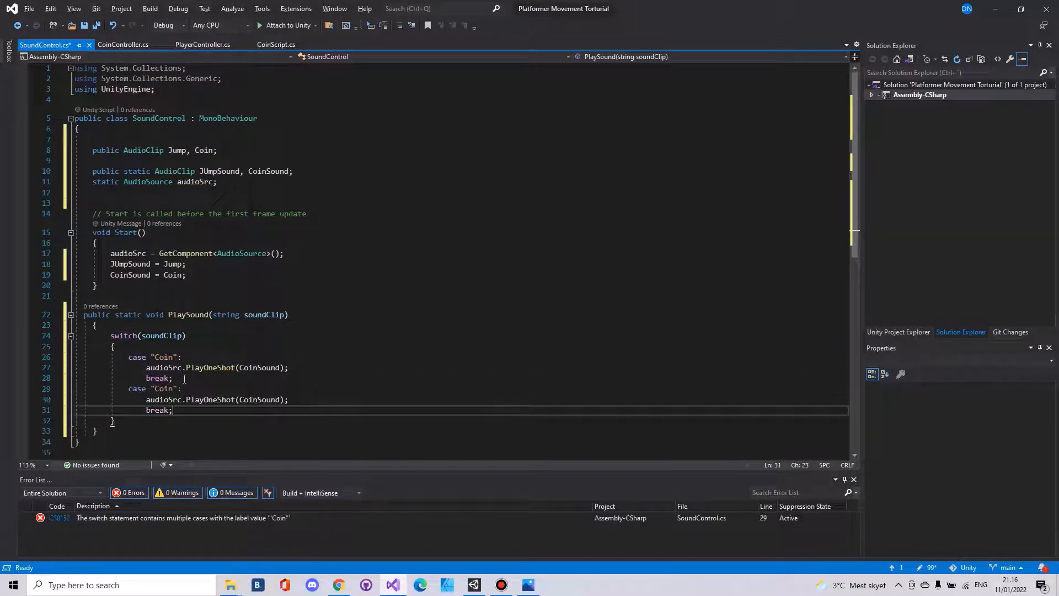
Step: Turn the copied case into "Jump" playing JUmpSound
left_click(260, 399)
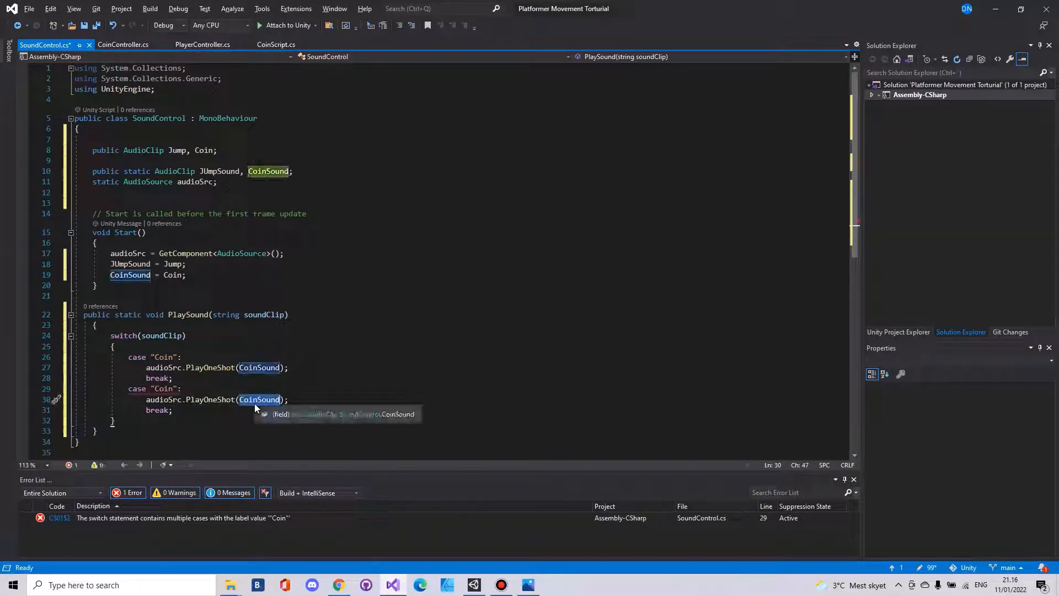
type("Jump")
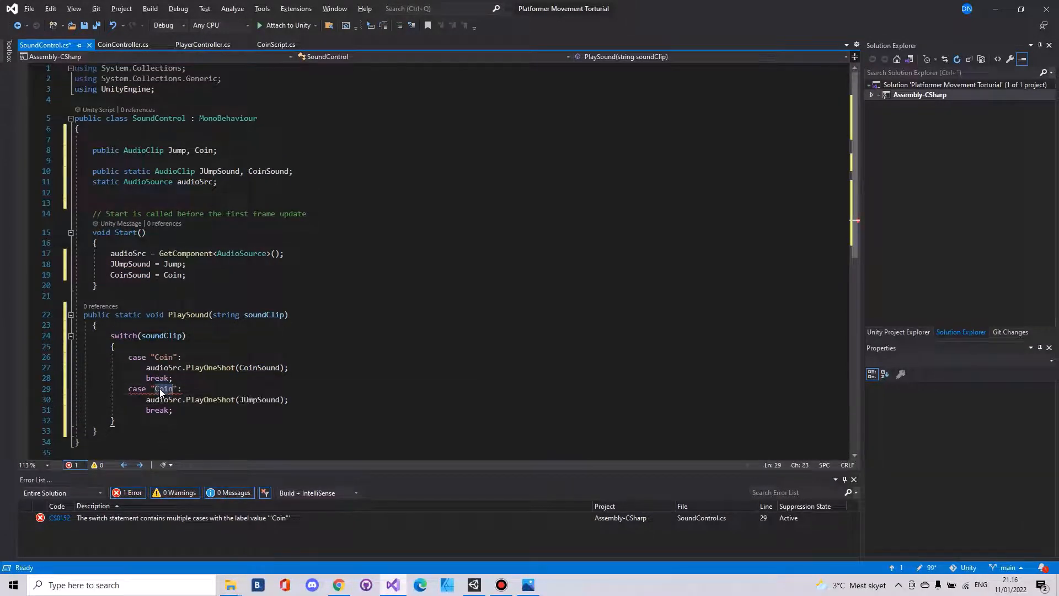
type("Jump")
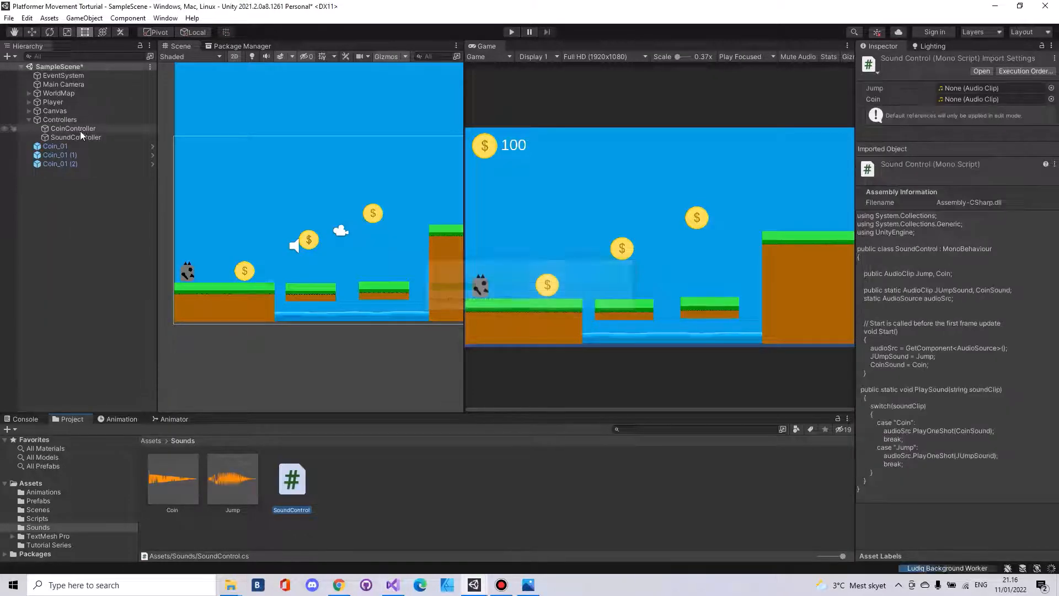
Step: Select SoundController and attach SoundControl with the Jump and Coin clips assigned
left_click(75, 137)
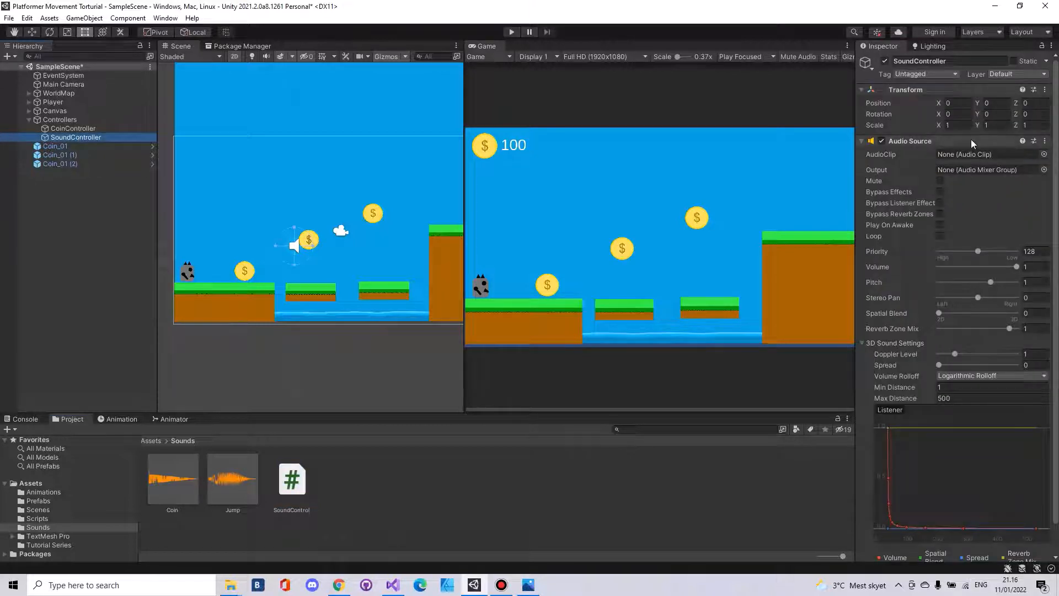
mouse_move(962, 70)
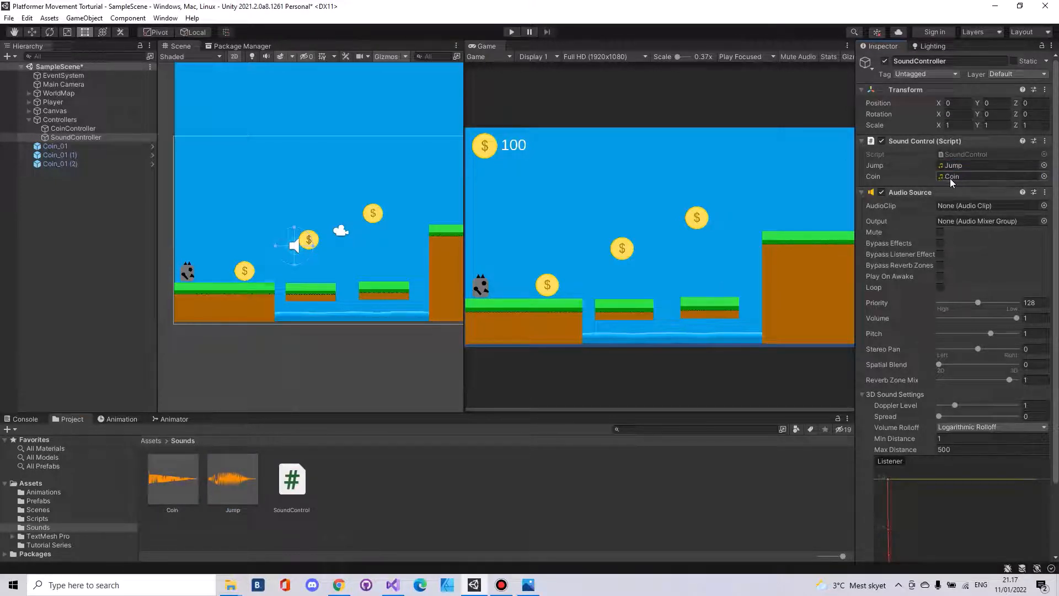
mouse_move(535, 502)
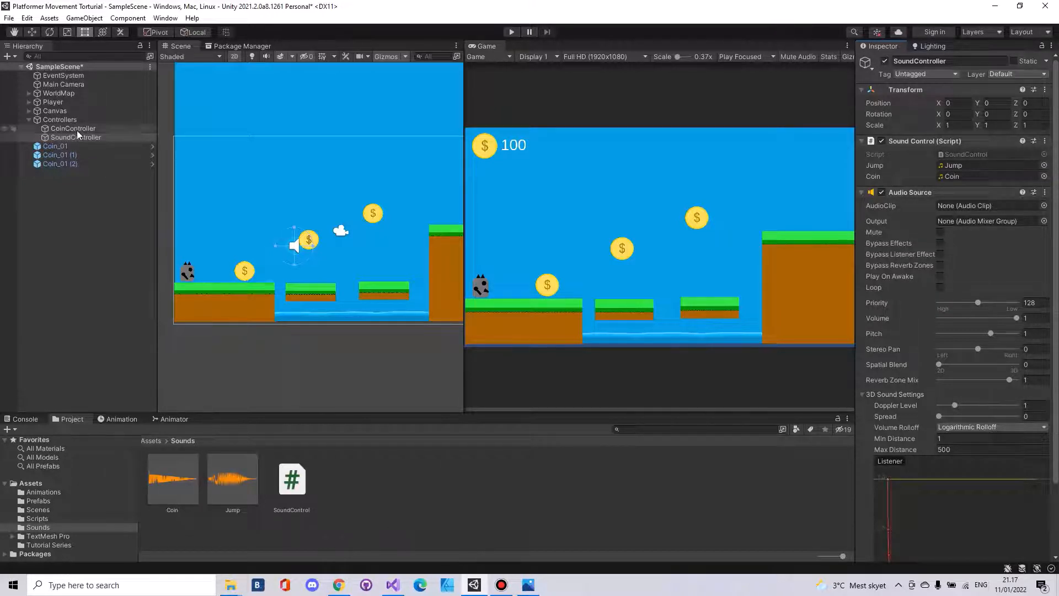
left_click(55, 145)
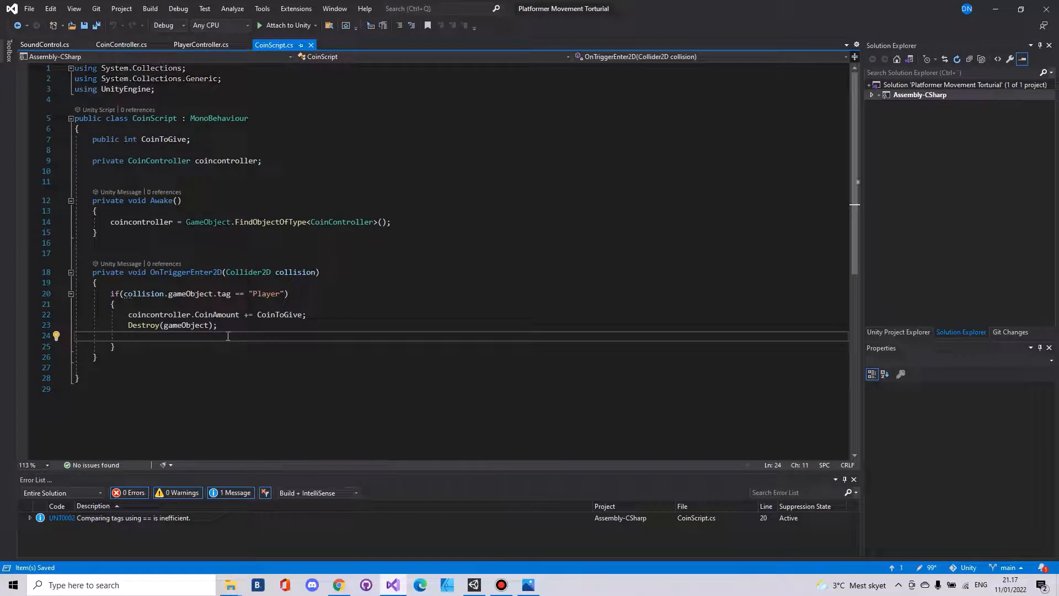
Step: Add SoundControl.PlaySound("Coin"); after Destroy(gameObject) in CoinScript
type("SoundControl")
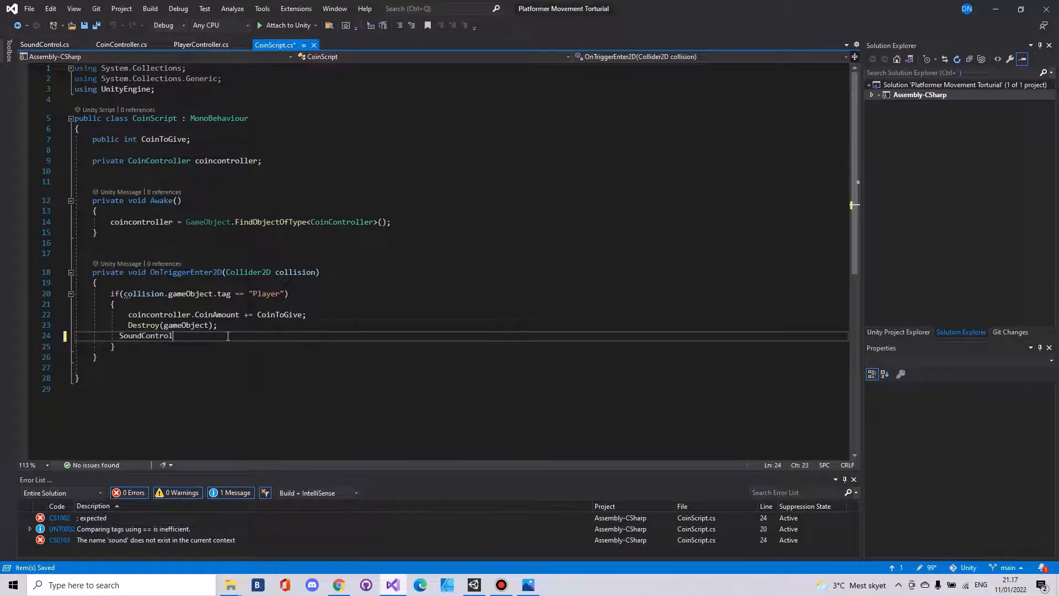
type(".playSound(\"")
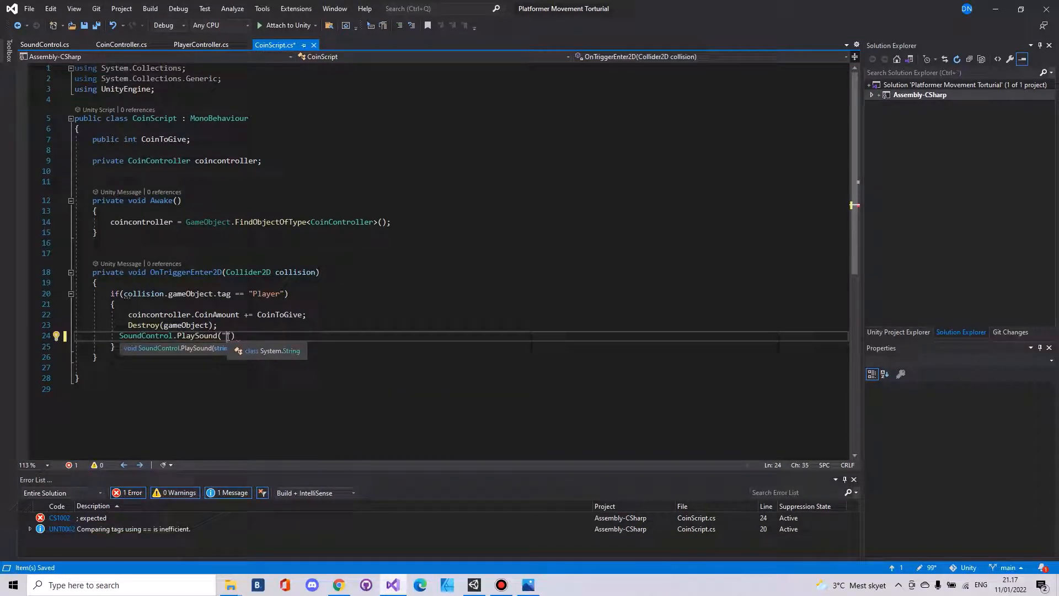
type("coi")
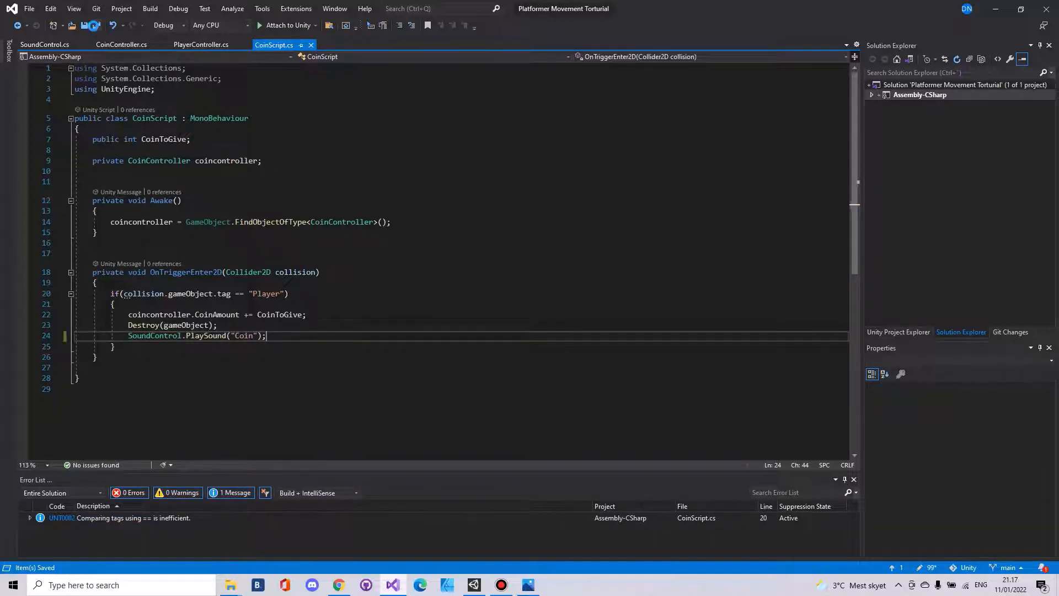
left_click(200, 45)
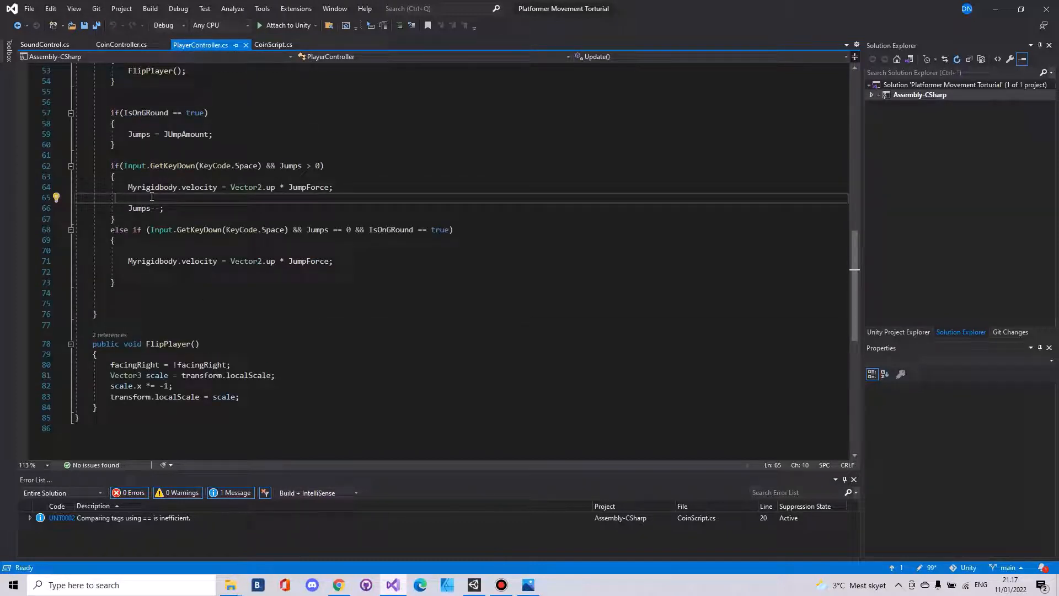
Step: Add SoundControl.PlaySound("Jump"); to PlayerController's jump branches and return to Unity
type("s")
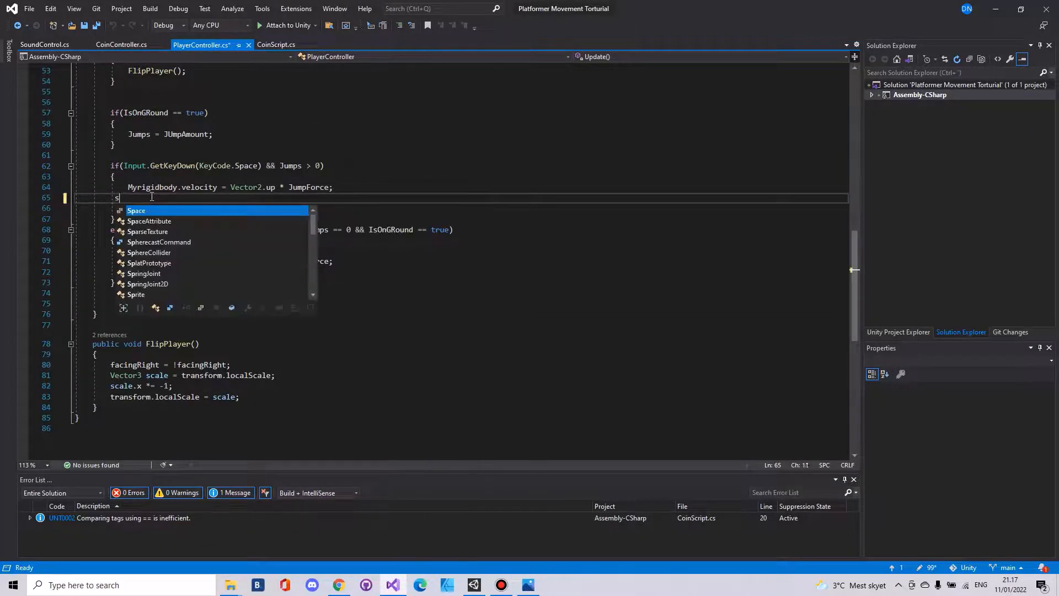
type("oundControl.playSound(\"")
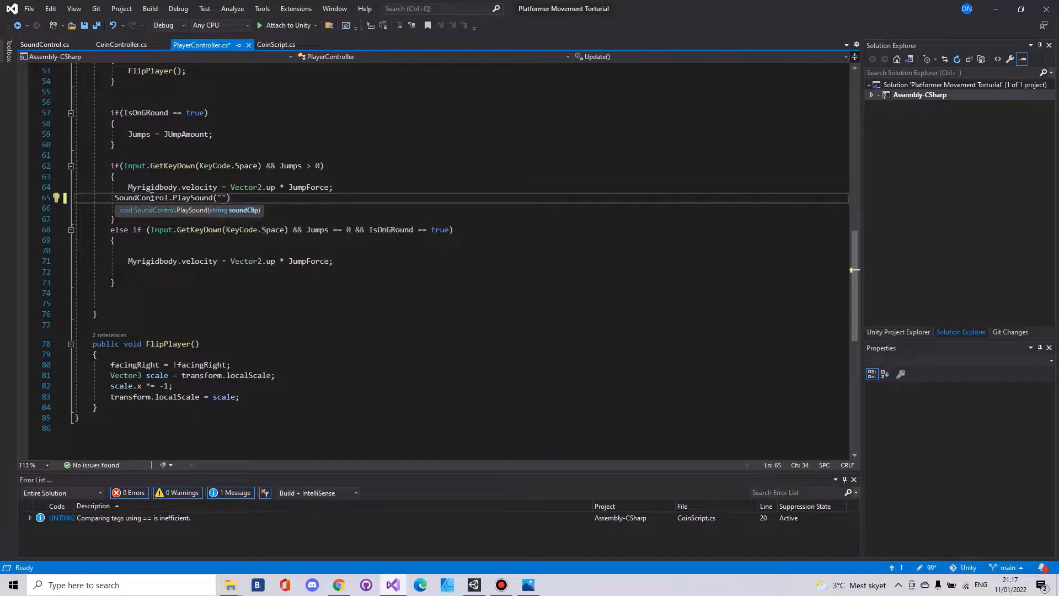
type("Jump")
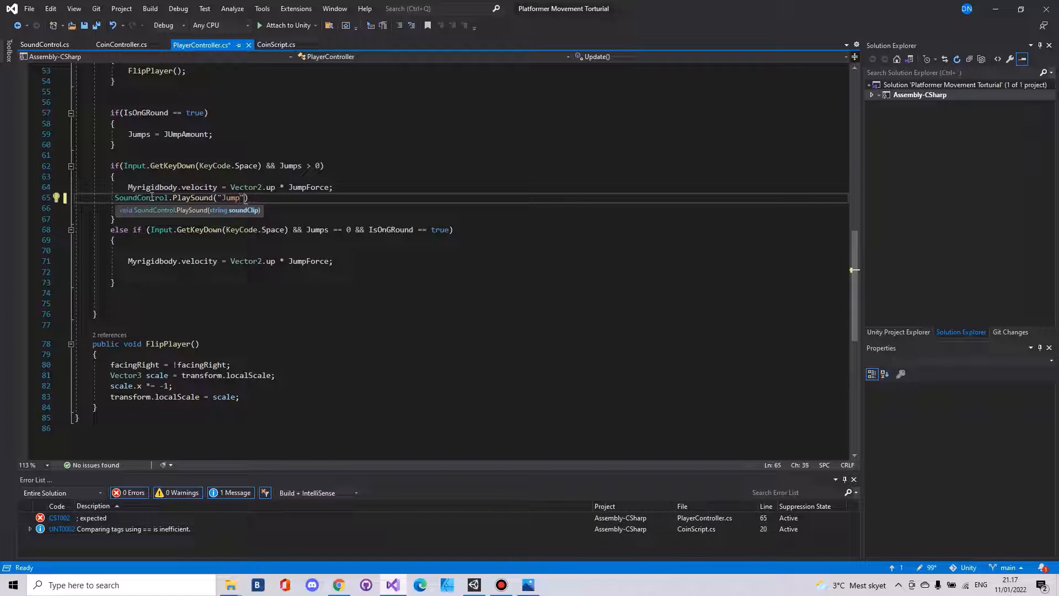
type(";")
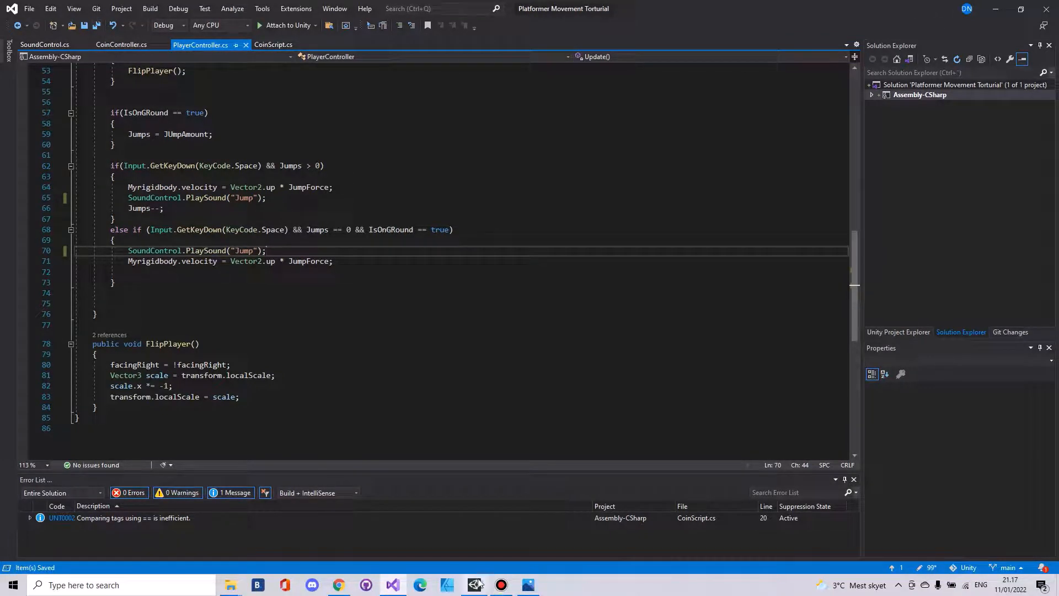
left_click(475, 584)
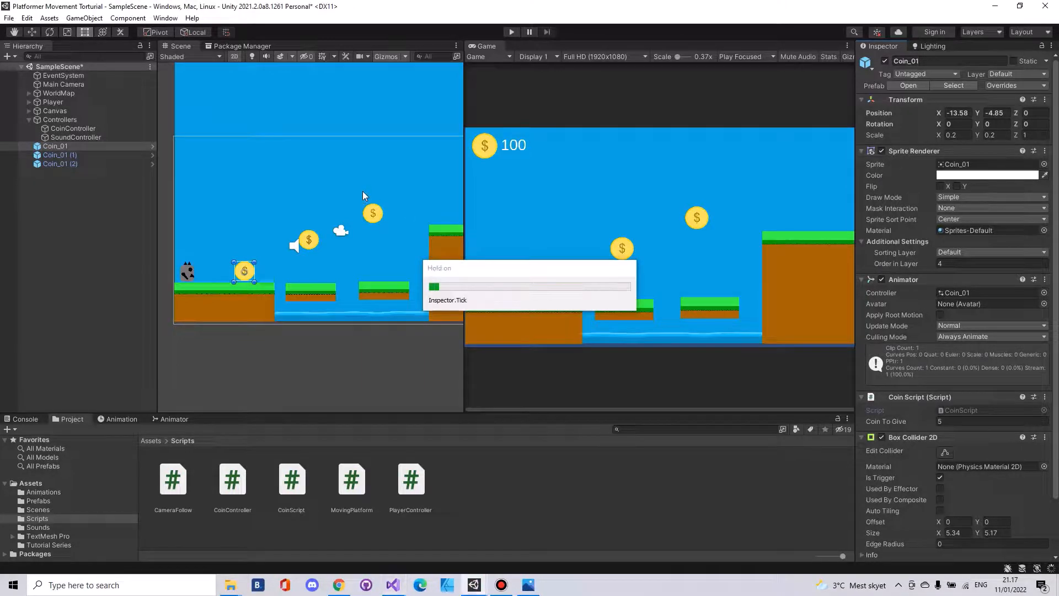
Step: Start and stop Play mode to test the sounds
left_click(511, 32)
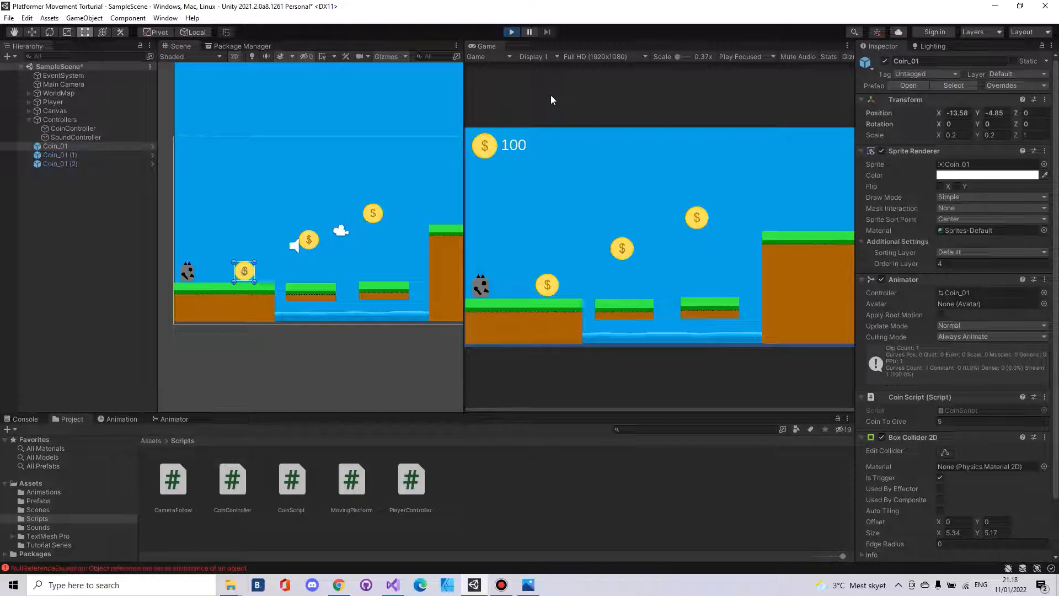
left_click(511, 31)
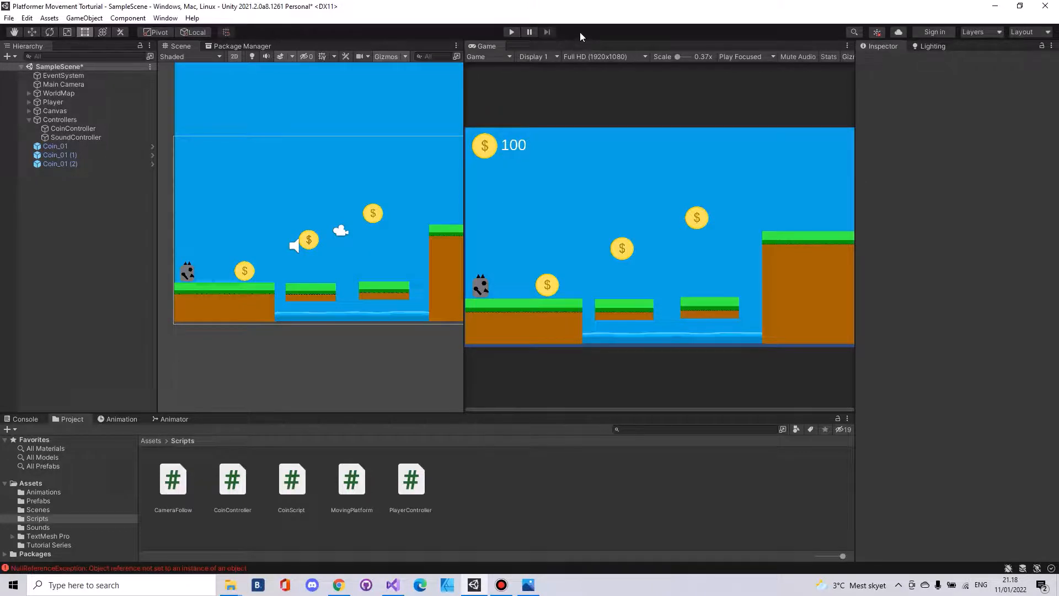
mouse_move(594, 36)
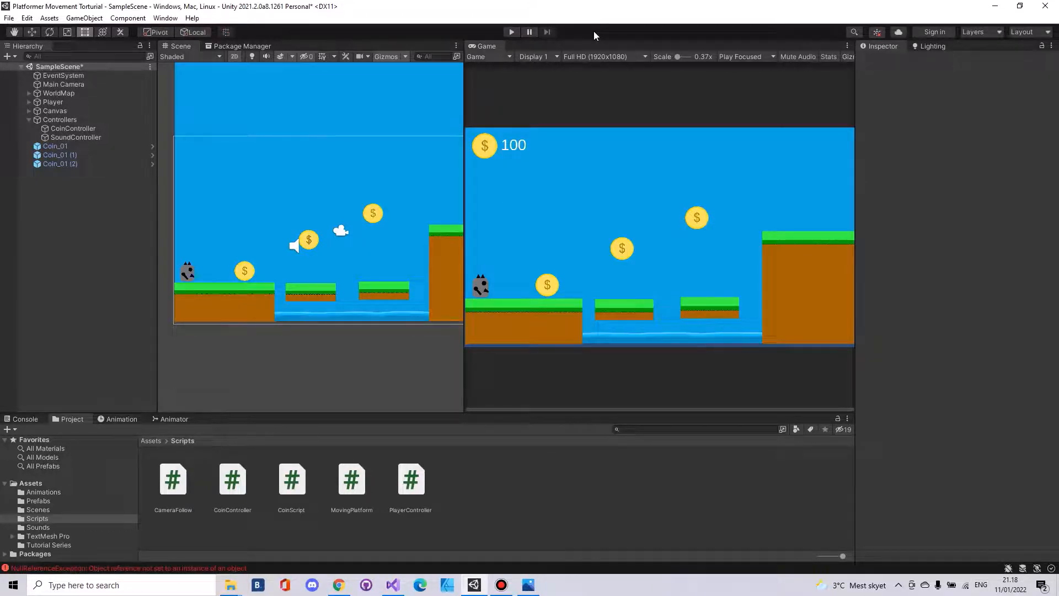